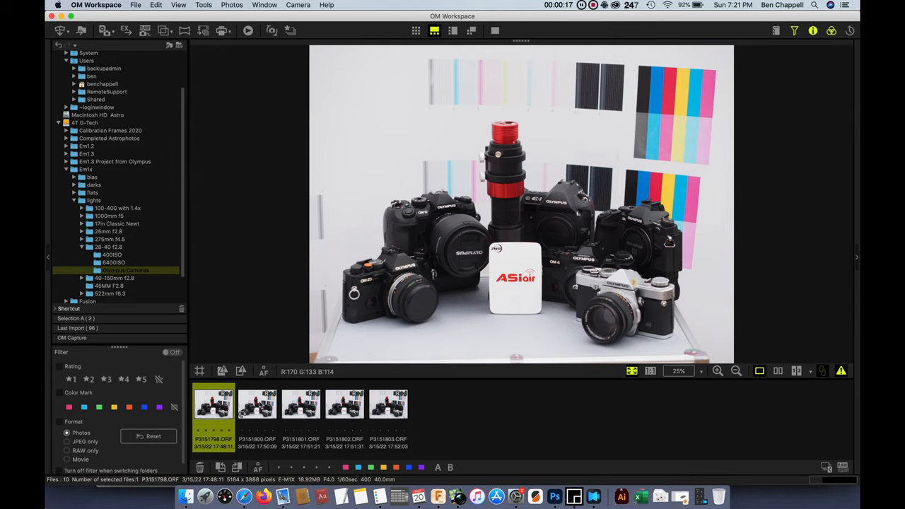
Preview shots P3151800, P3151798 and P3151803.ORF in the OM Workspace filmstrip
left_click(257, 404)
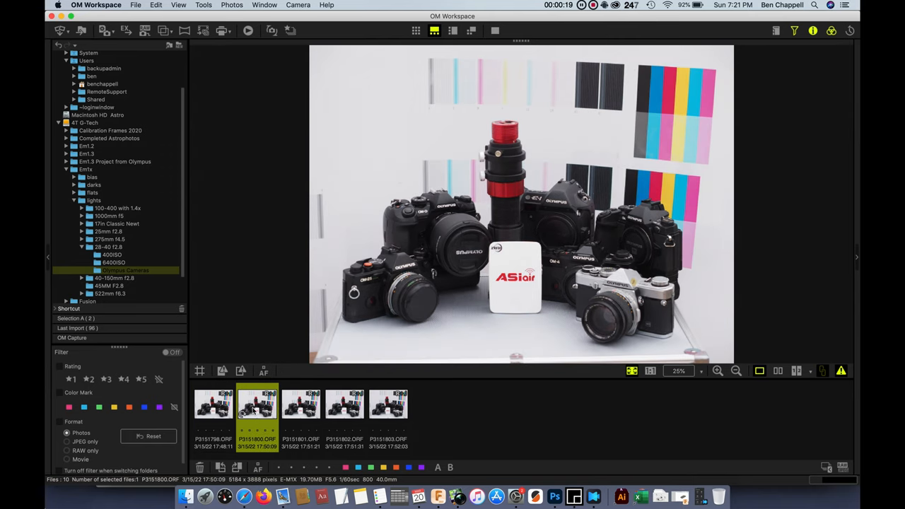
left_click(213, 404)
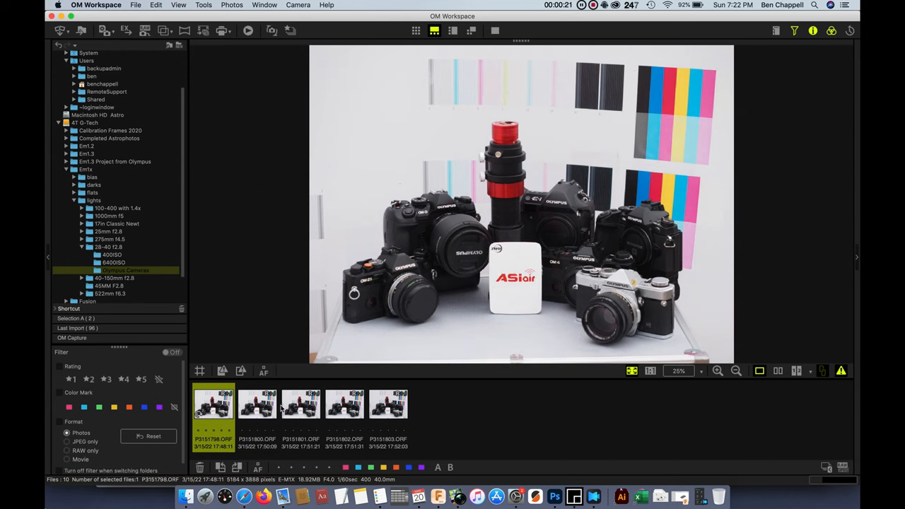
mouse_move(389, 403)
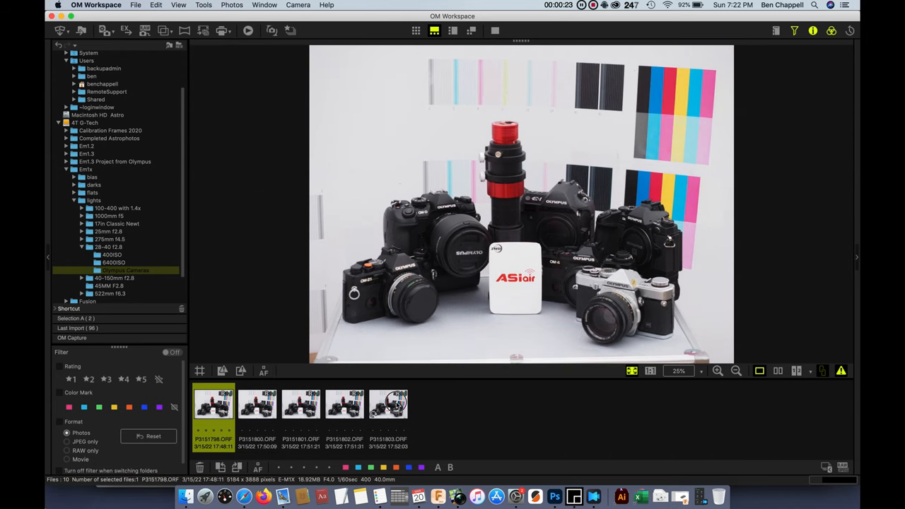
left_click(387, 404)
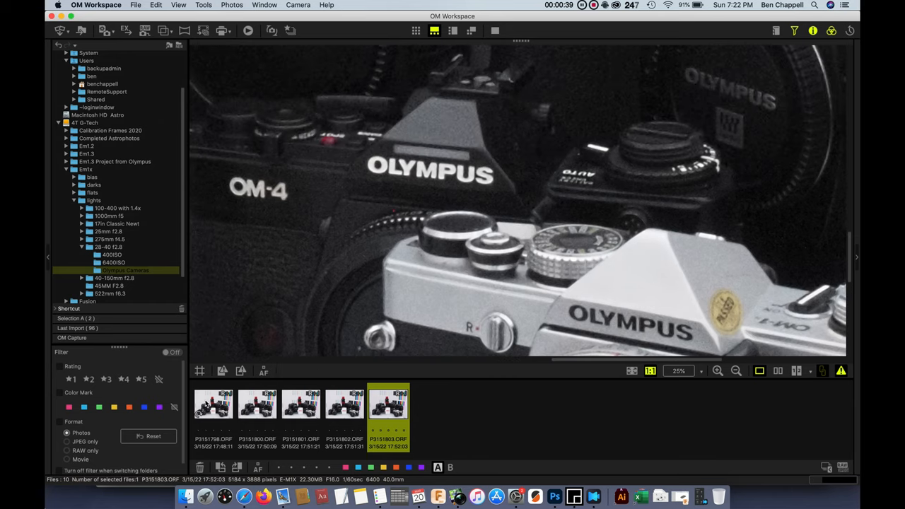
left_click(213, 403)
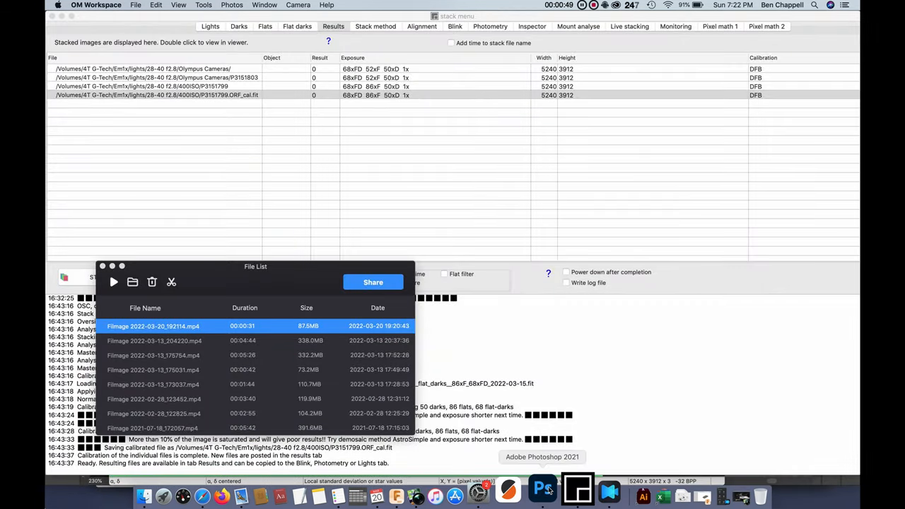
mouse_move(561, 488)
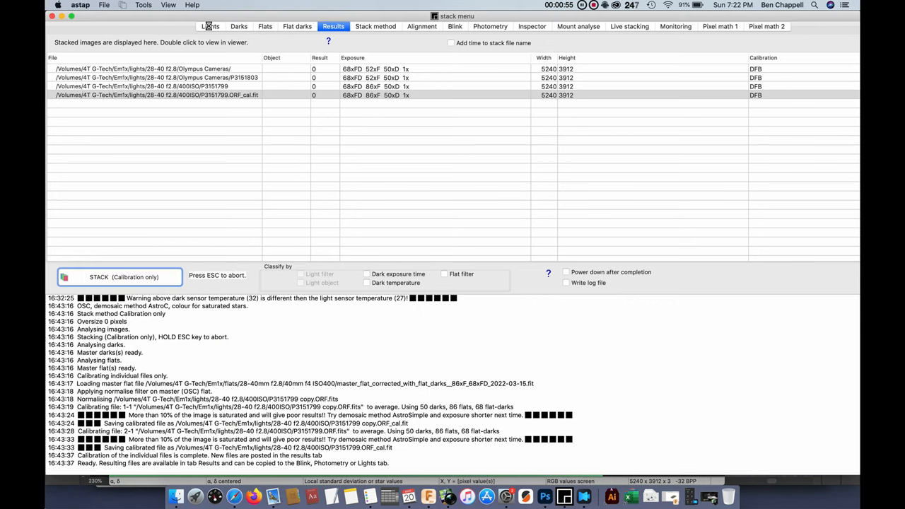
Compare the two light frames against the master dark in ASTAP
left_click(210, 26)
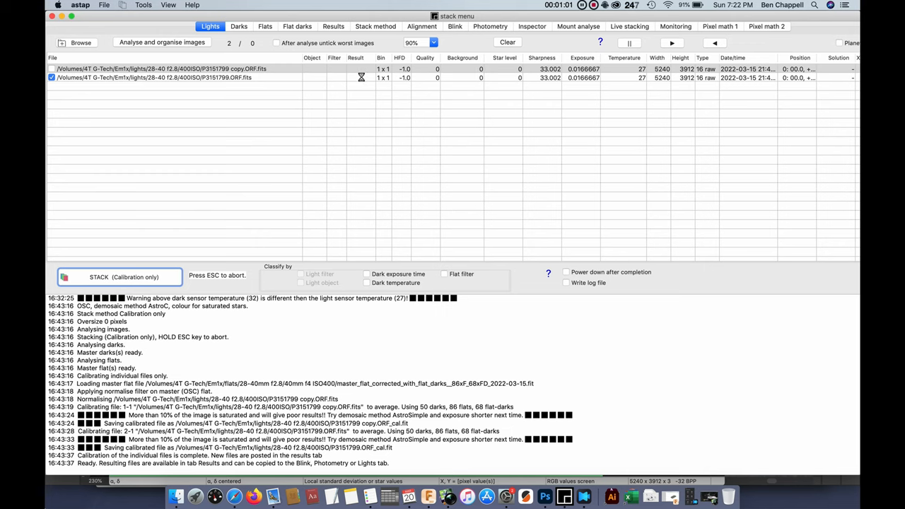
left_click(239, 27)
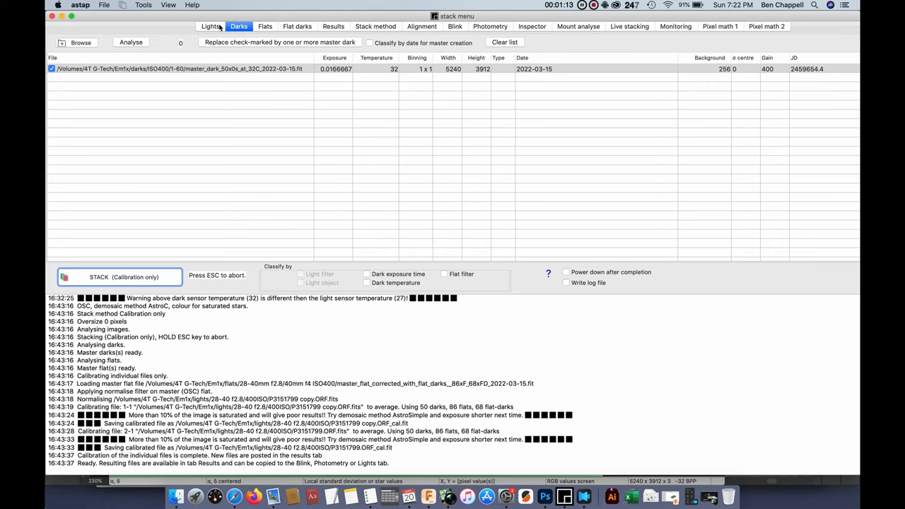
left_click(210, 26)
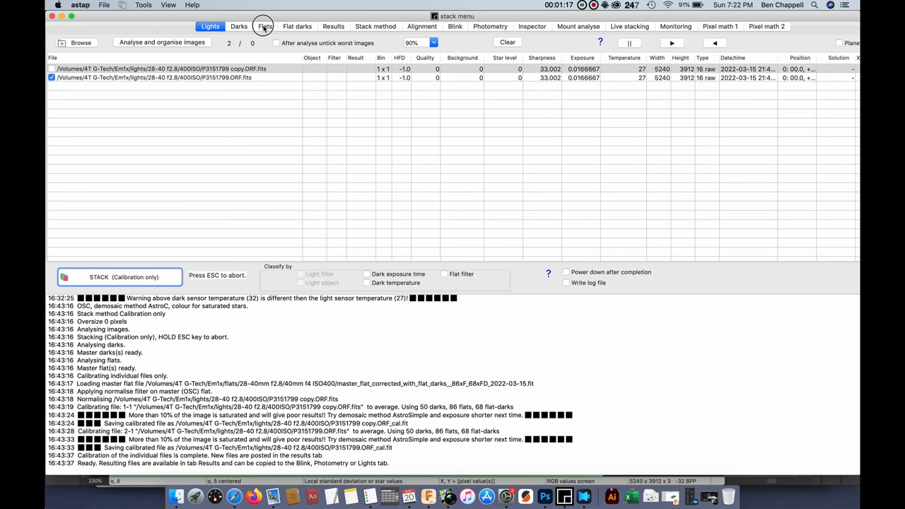
left_click(239, 26)
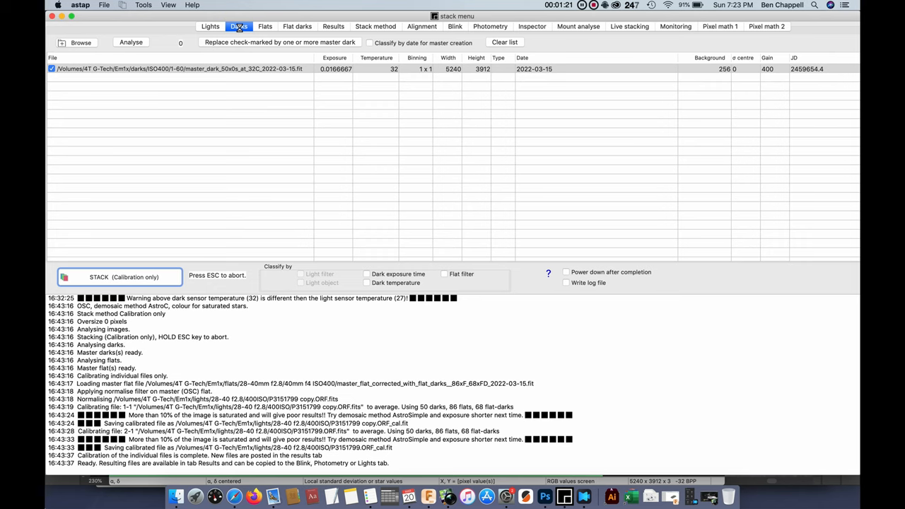
Review the two master flats, confirm no flat darks are loaded, and return to flats
left_click(264, 26)
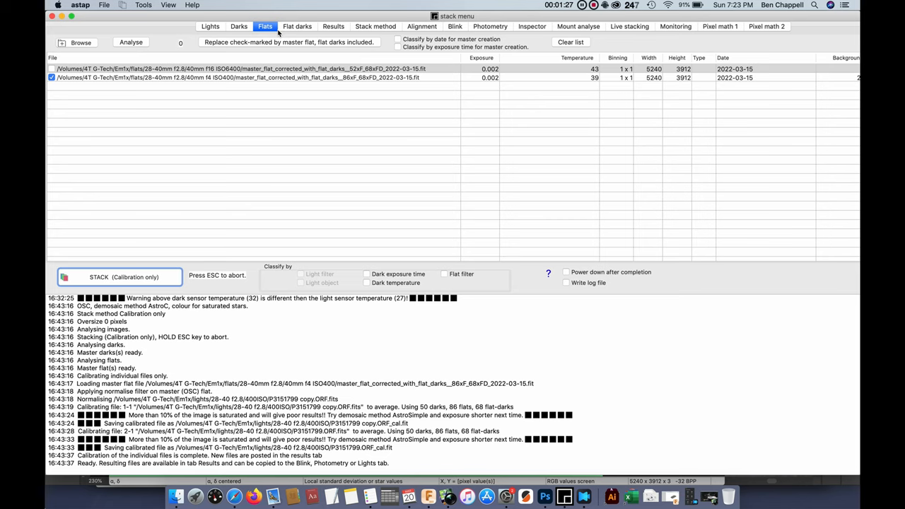
left_click(297, 26)
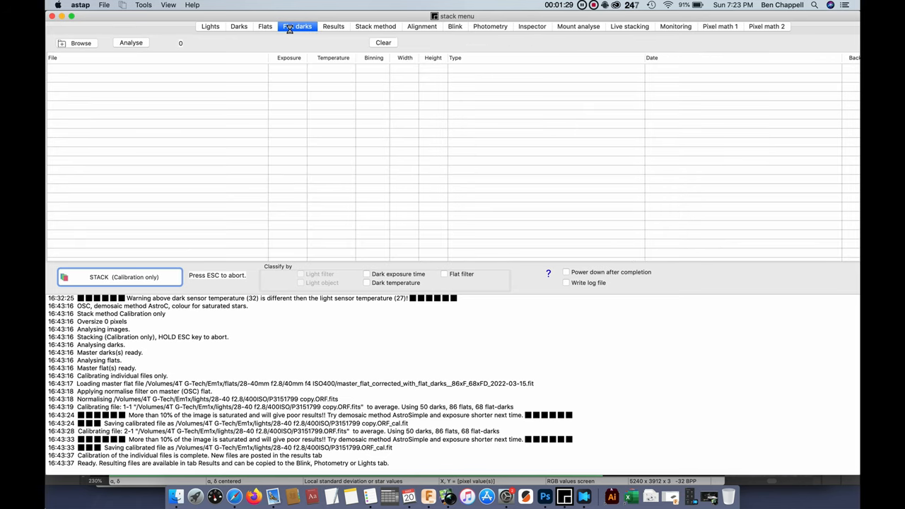
left_click(265, 26)
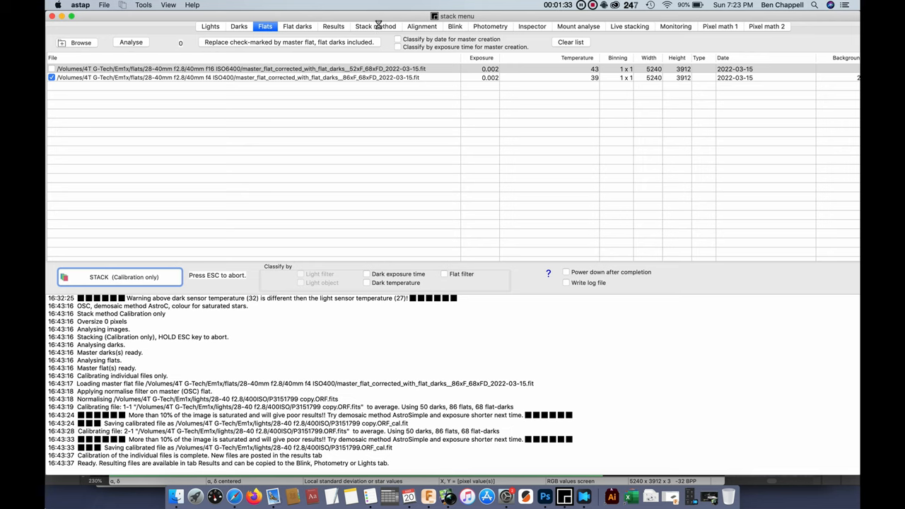
Show ASTAP's Results tab listing the four calibrated output files
left_click(333, 26)
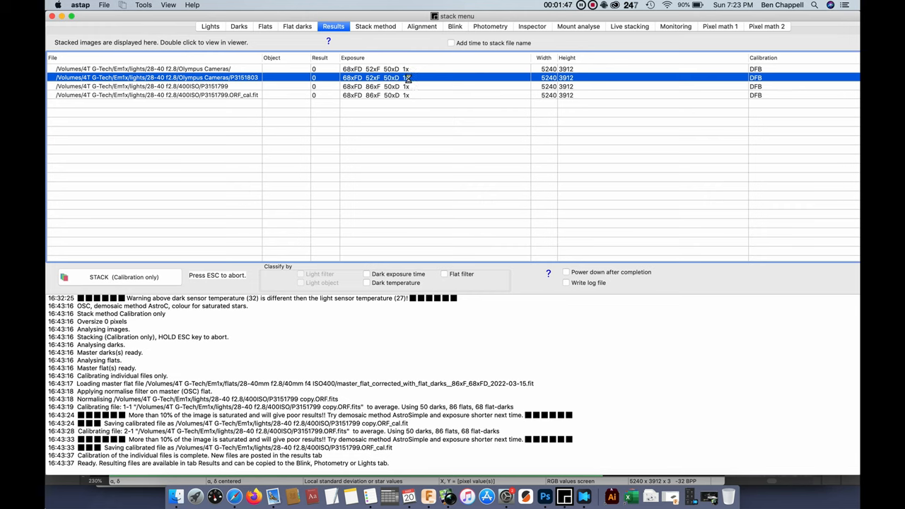
mouse_move(343, 99)
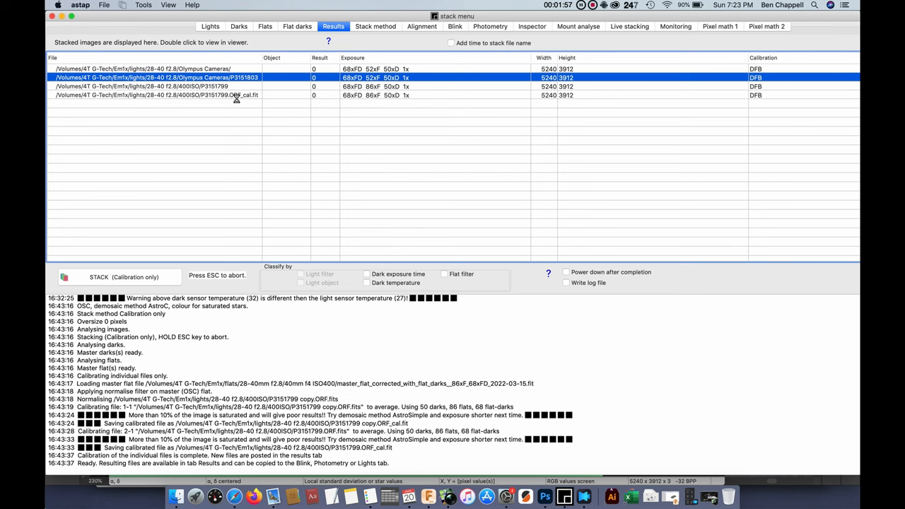
left_click(544, 496)
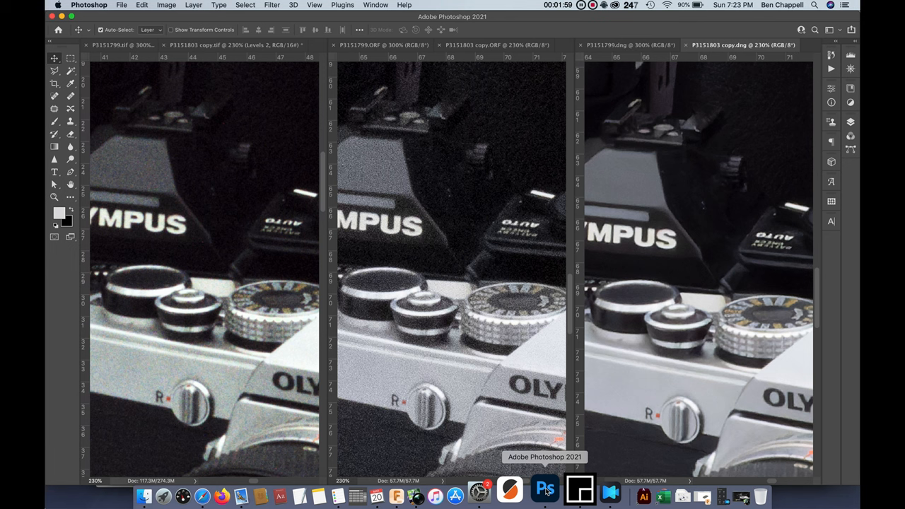
mouse_move(261, 147)
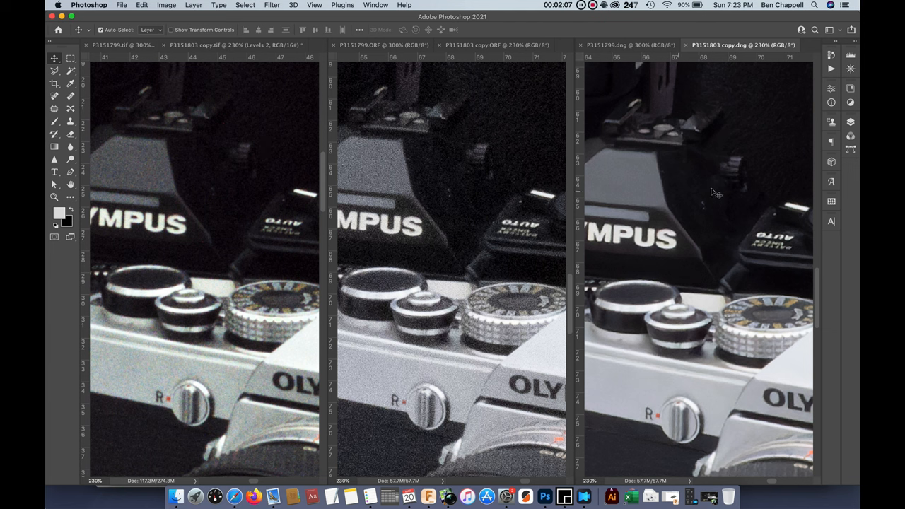
mouse_move(570, 207)
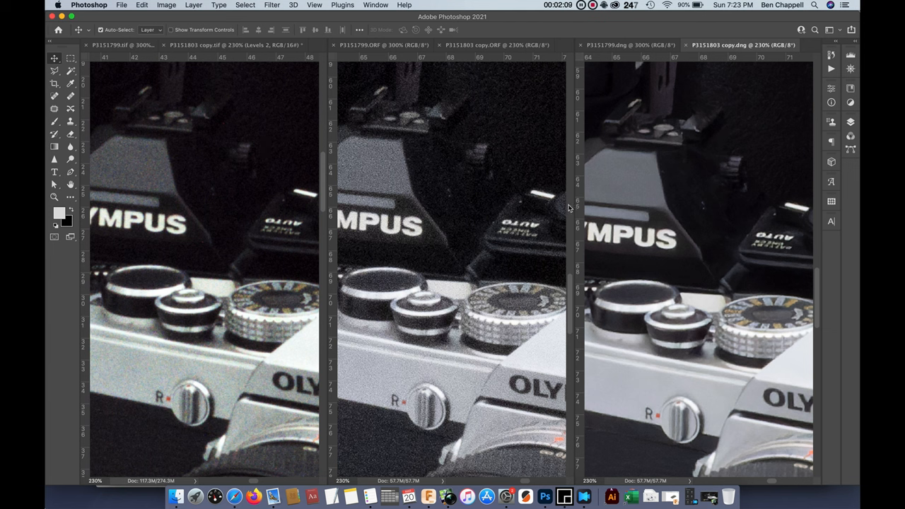
mouse_move(515, 188)
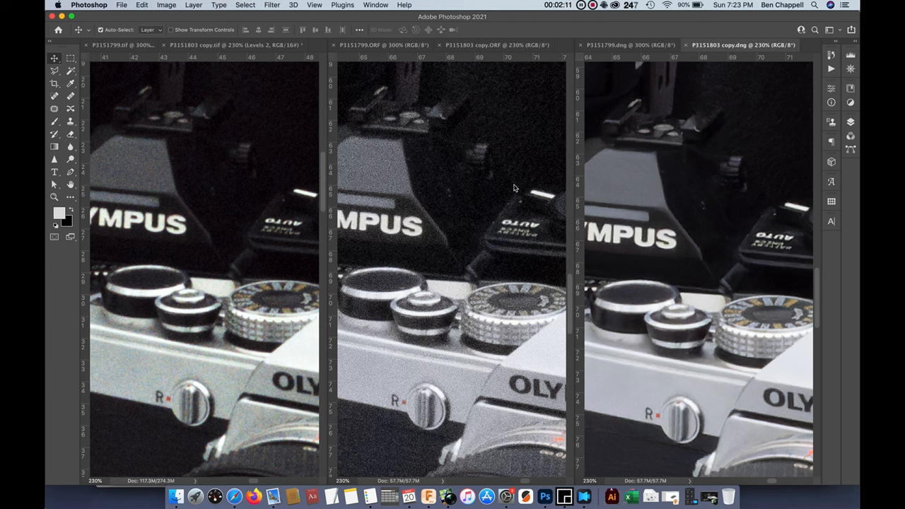
mouse_move(125, 406)
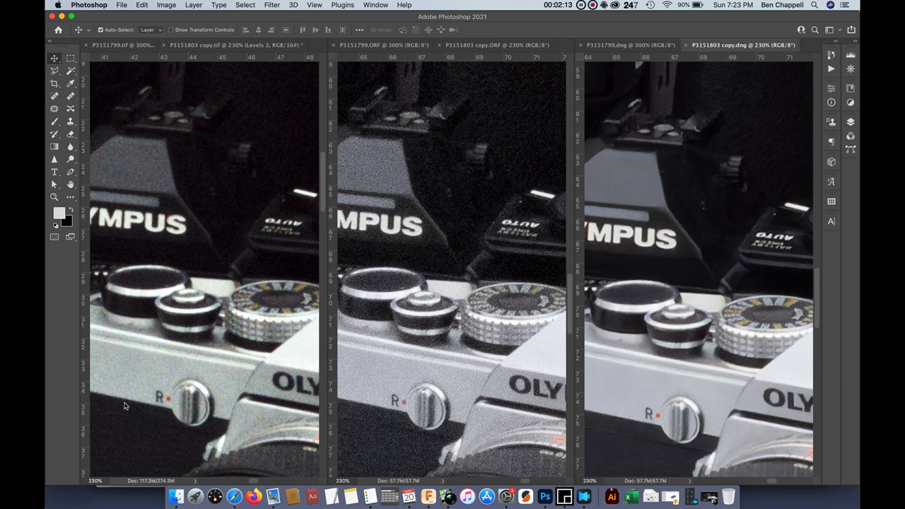
mouse_move(220, 169)
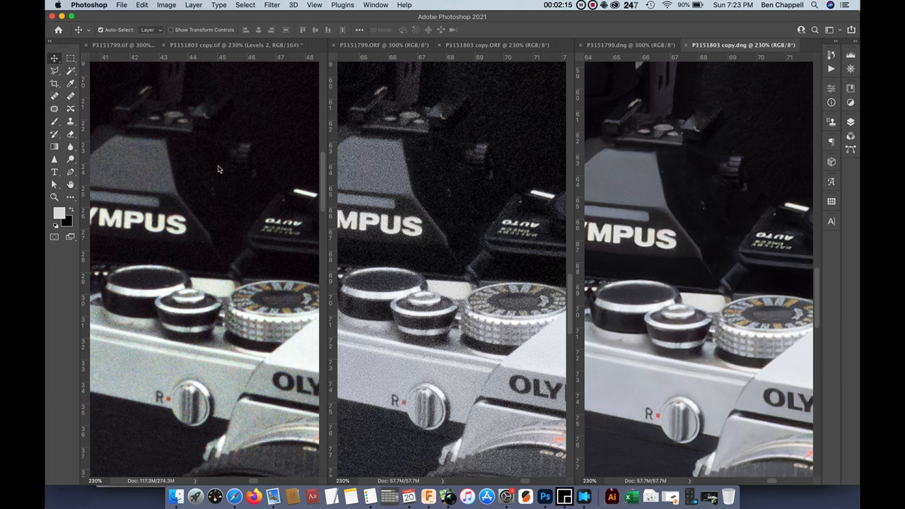
mouse_move(214, 215)
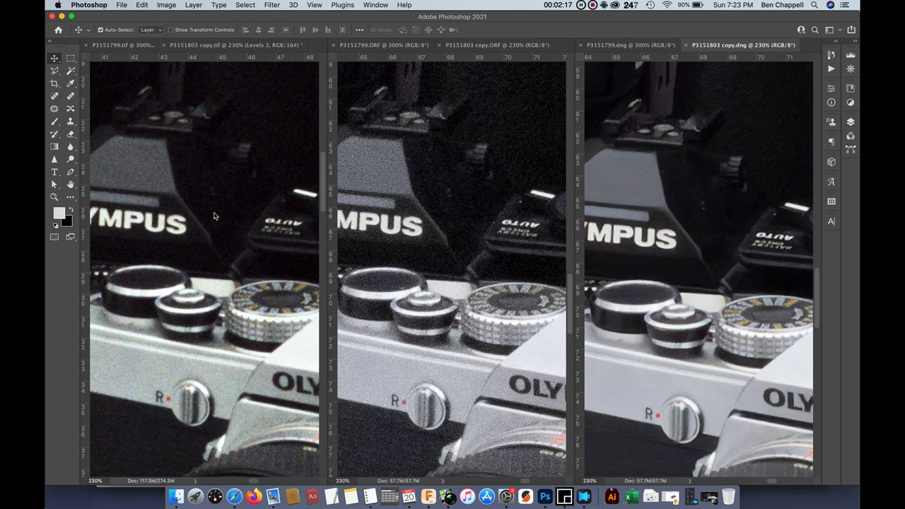
mouse_move(198, 195)
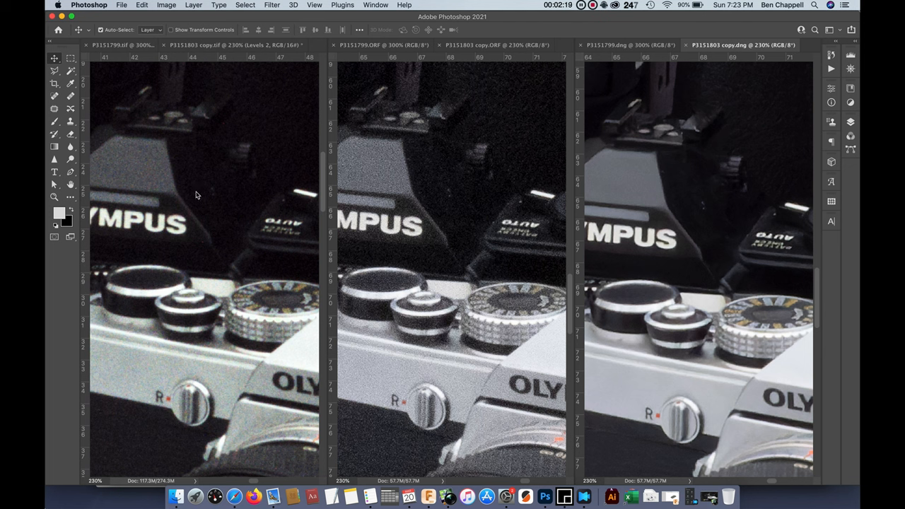
mouse_move(126, 287)
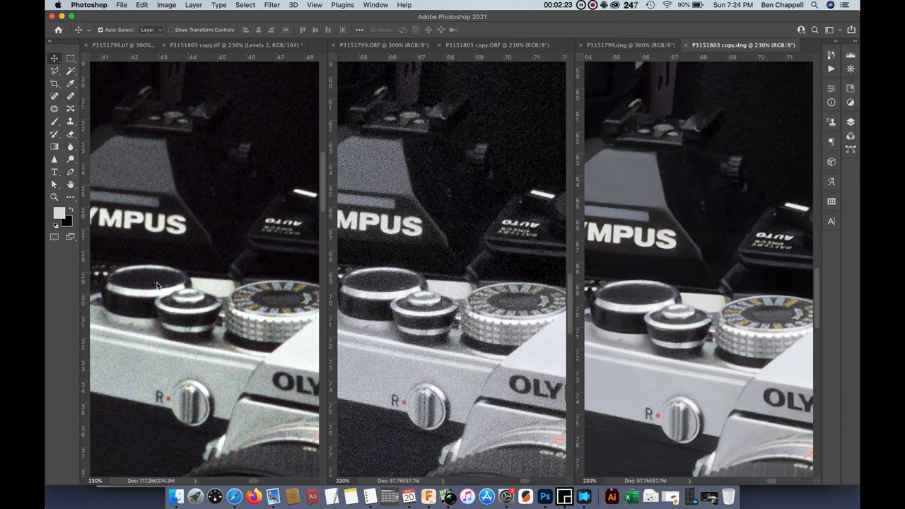
mouse_move(147, 289)
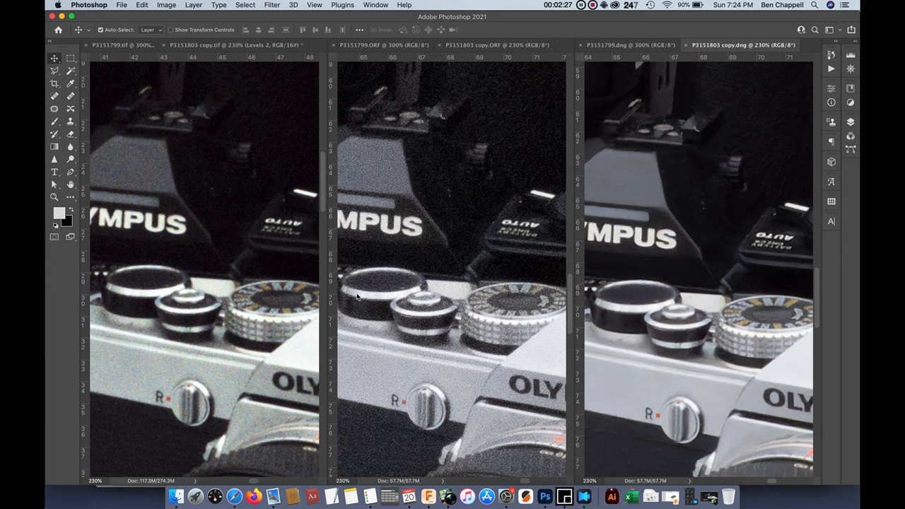
mouse_move(520, 145)
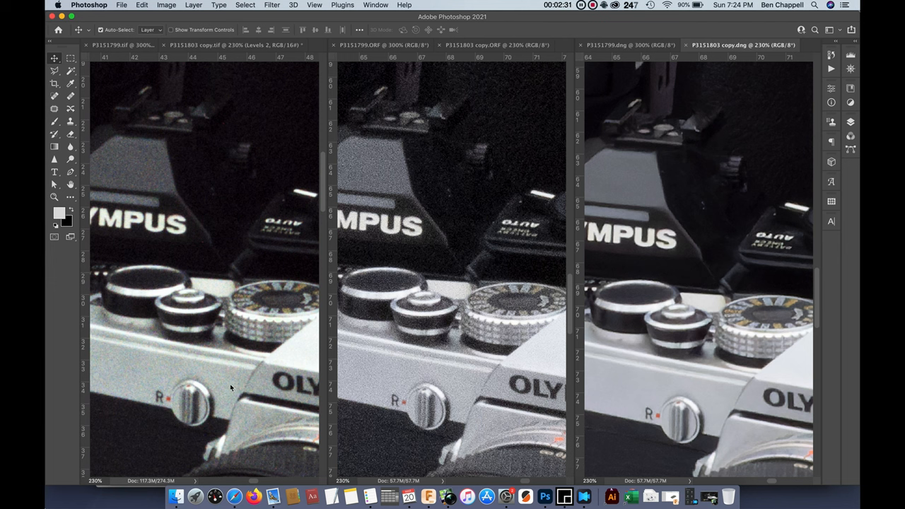
mouse_move(248, 275)
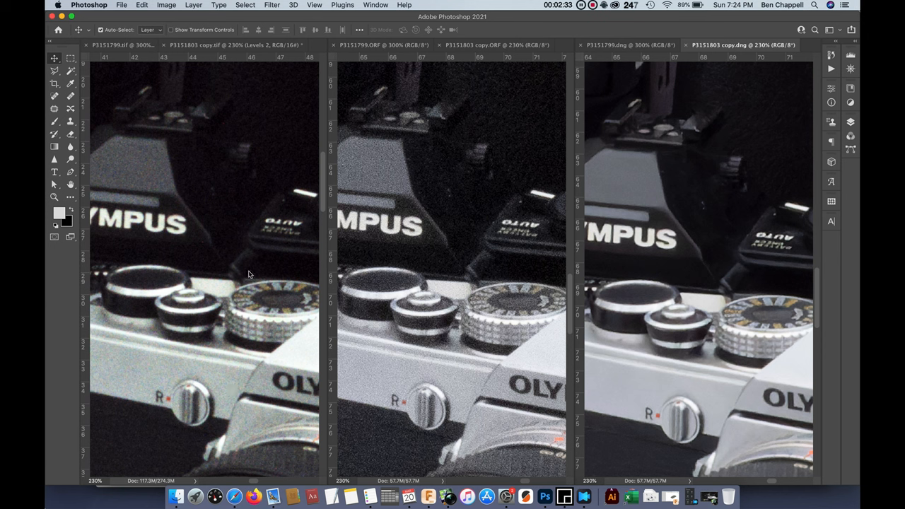
mouse_move(243, 314)
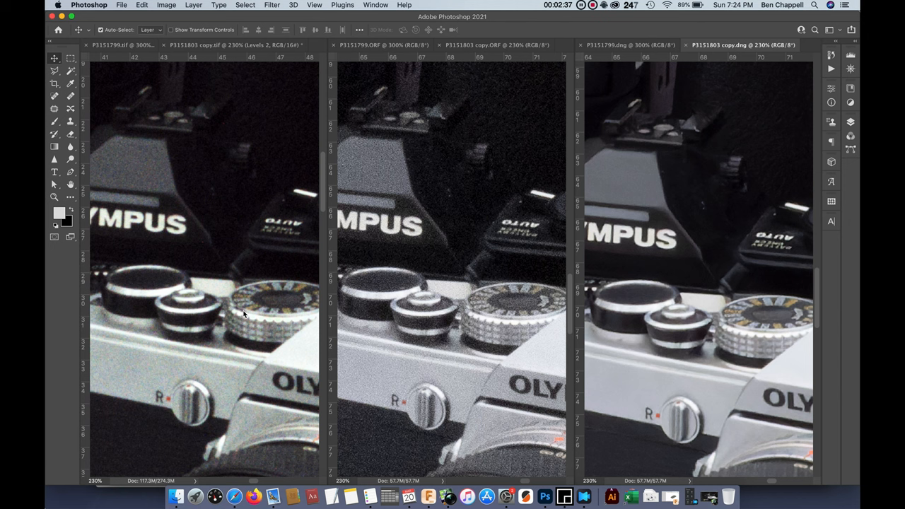
mouse_move(232, 372)
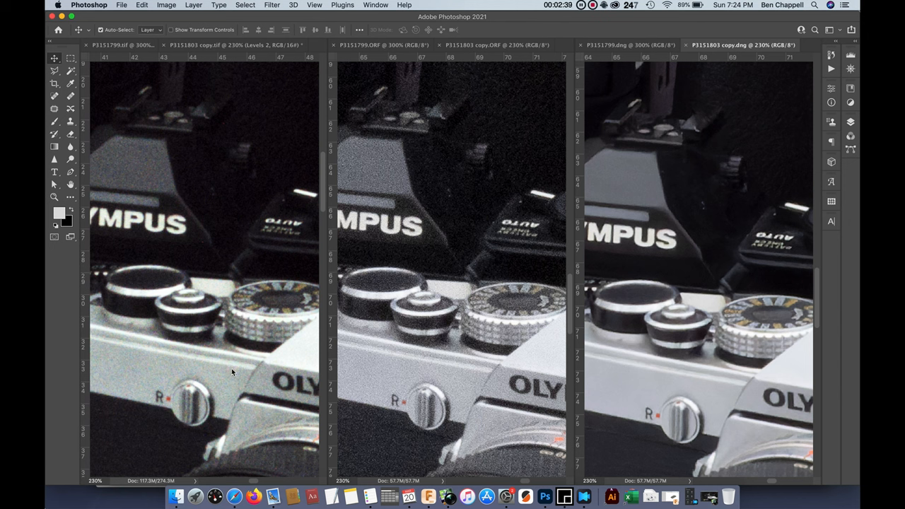
mouse_move(192, 389)
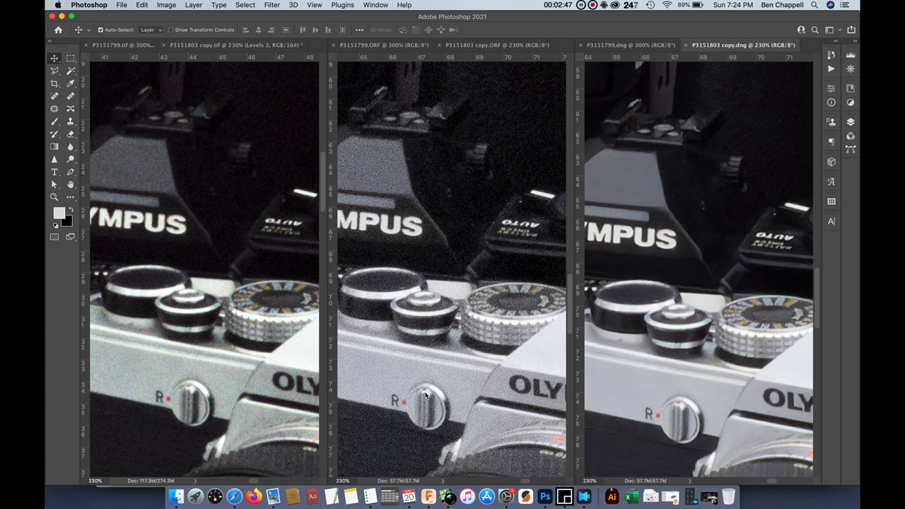
mouse_move(479, 301)
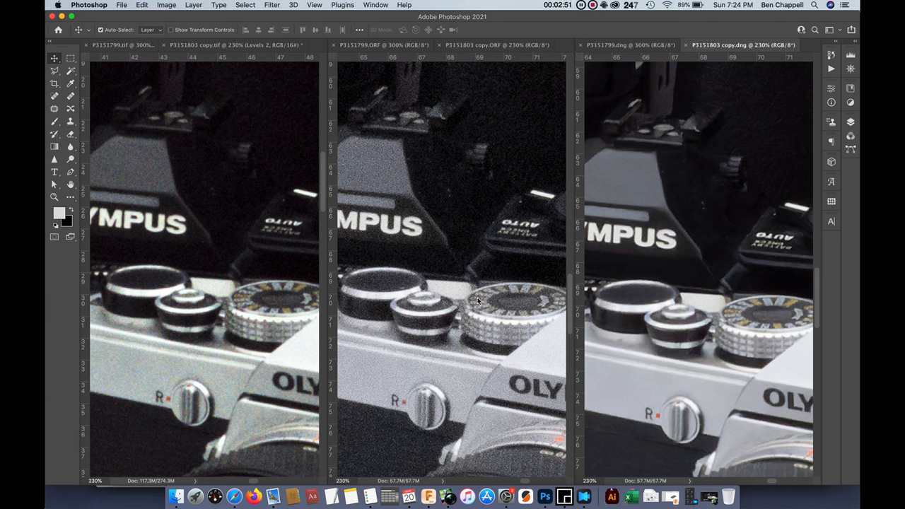
mouse_move(524, 316)
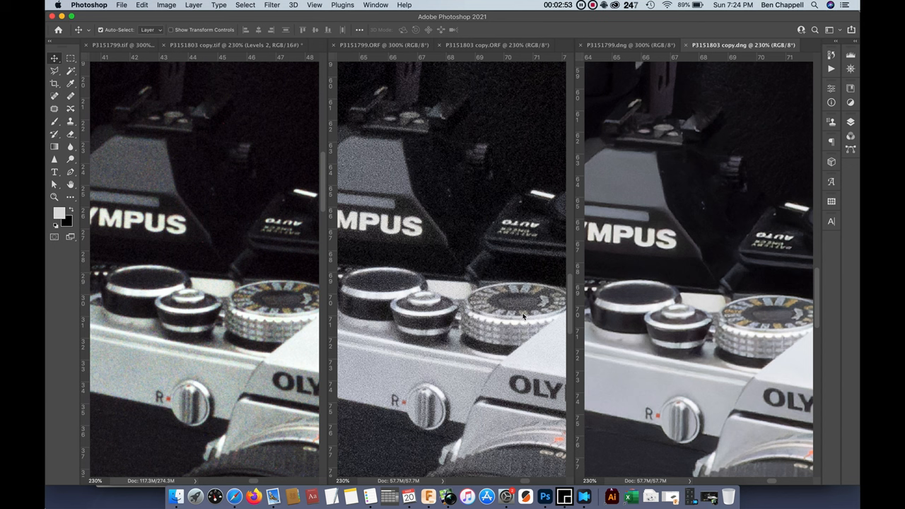
mouse_move(544, 313)
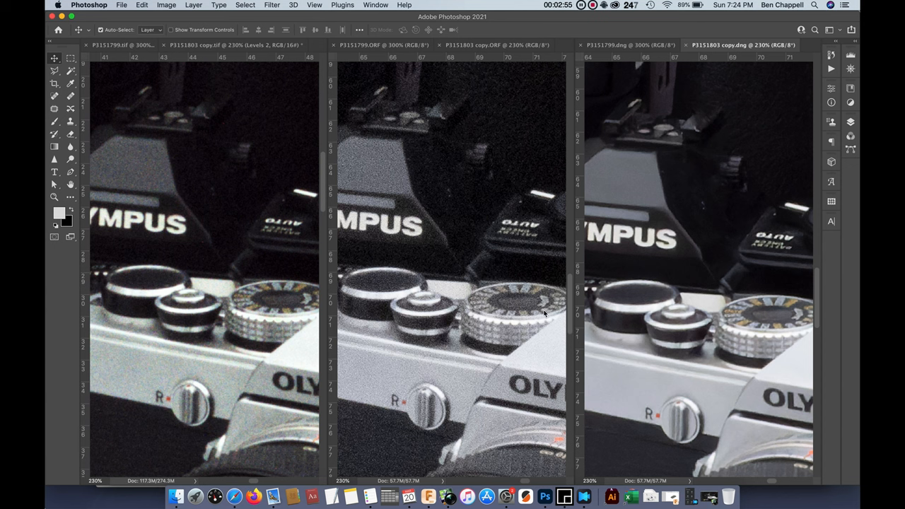
mouse_move(507, 319)
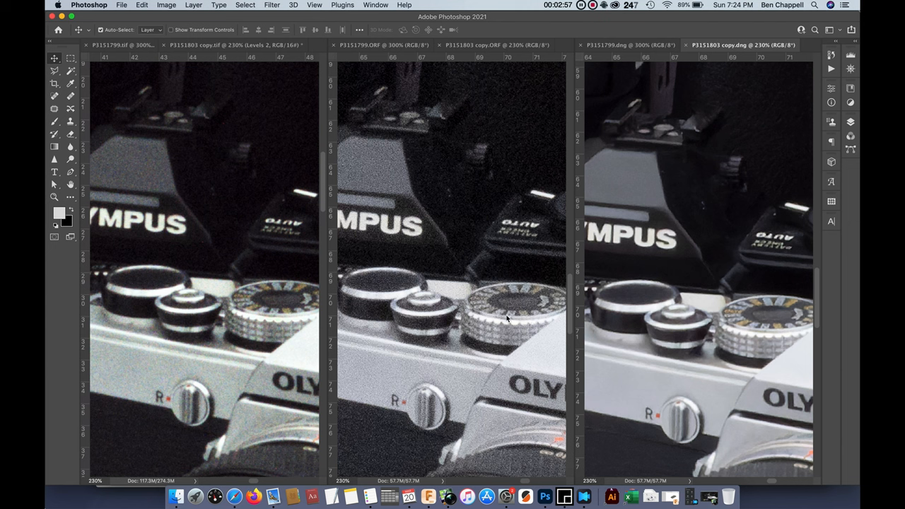
mouse_move(276, 318)
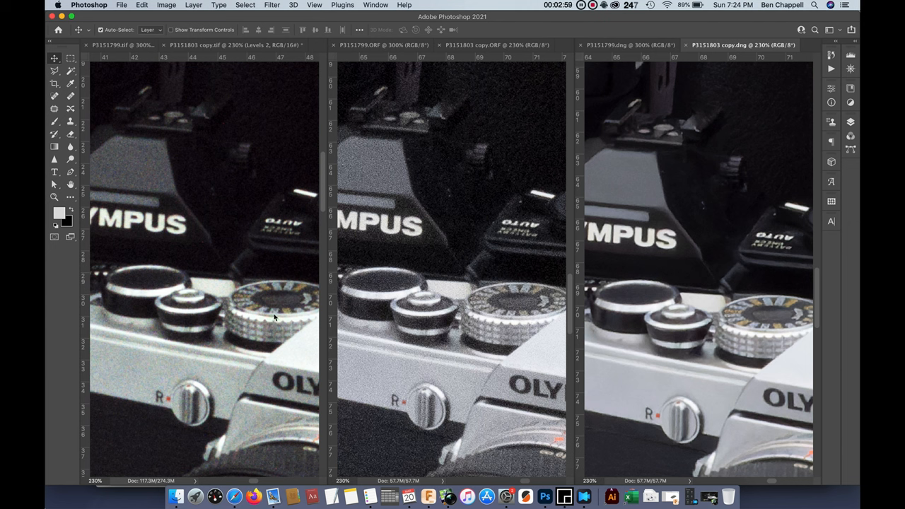
mouse_move(134, 222)
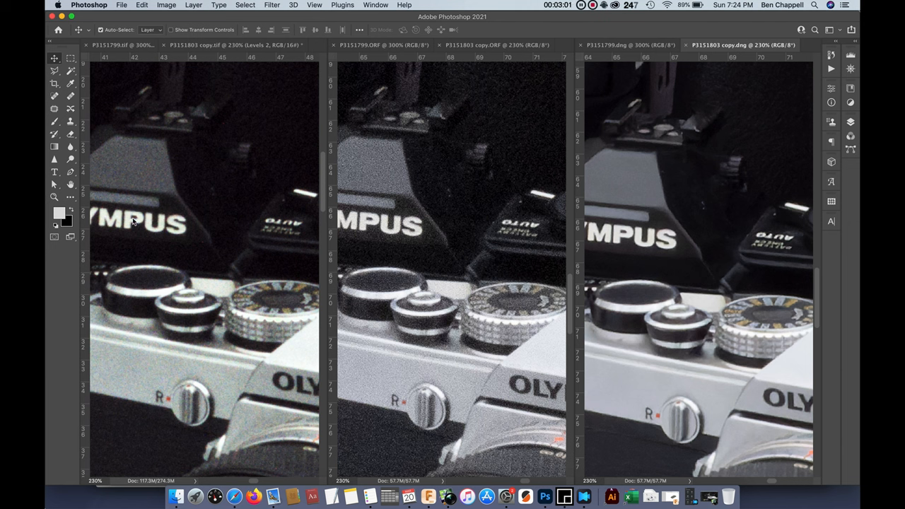
mouse_move(202, 305)
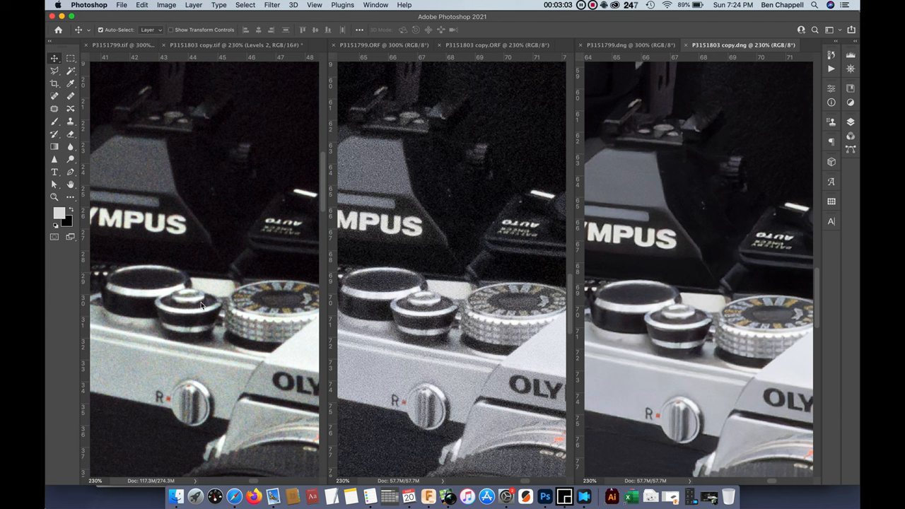
mouse_move(128, 247)
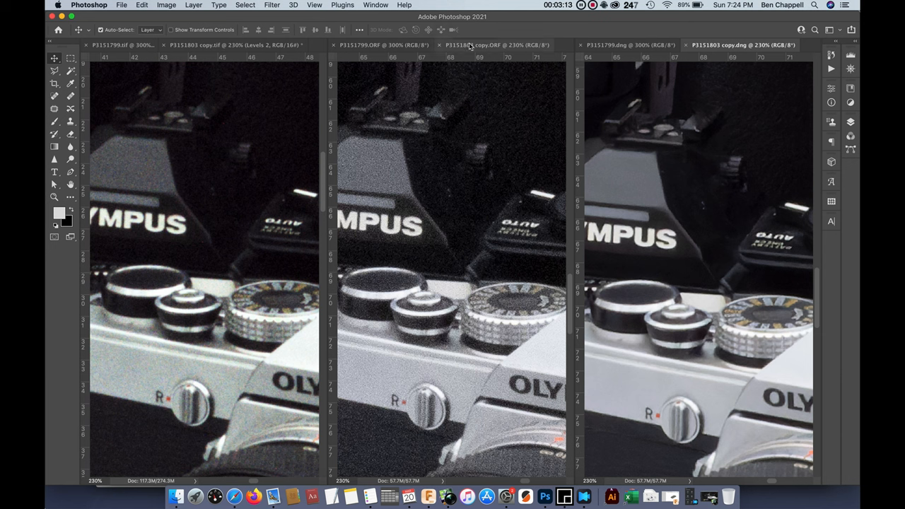
mouse_move(495, 63)
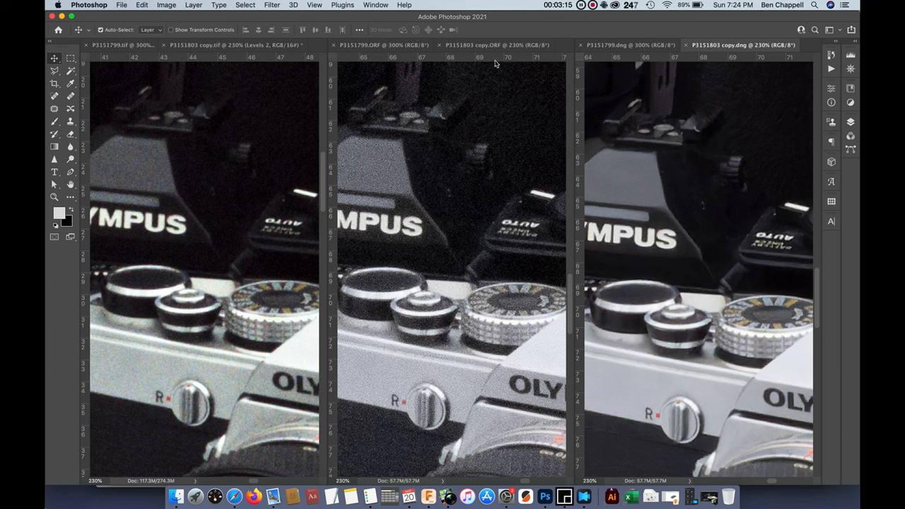
mouse_move(748, 175)
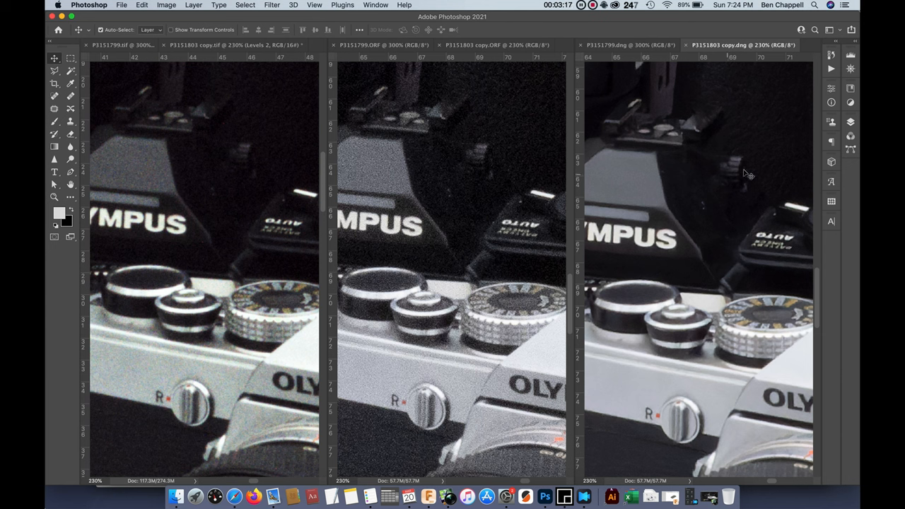
mouse_move(658, 313)
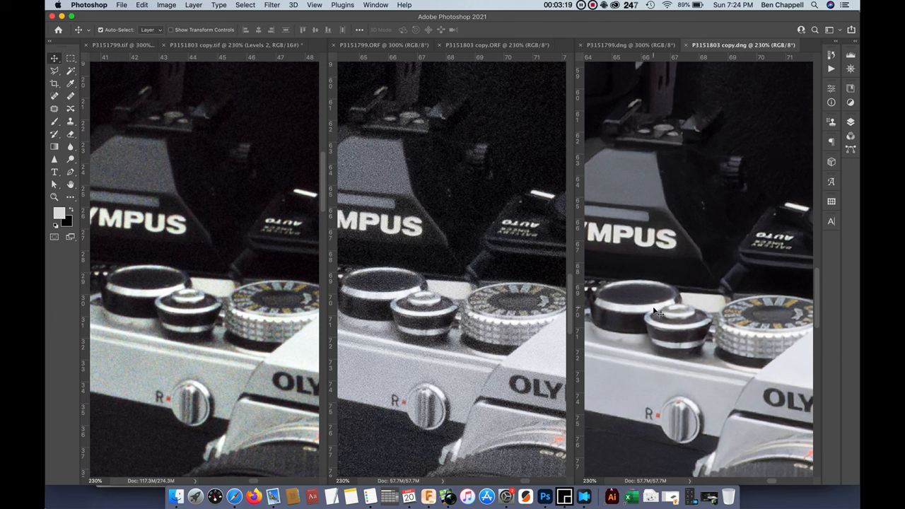
mouse_move(690, 229)
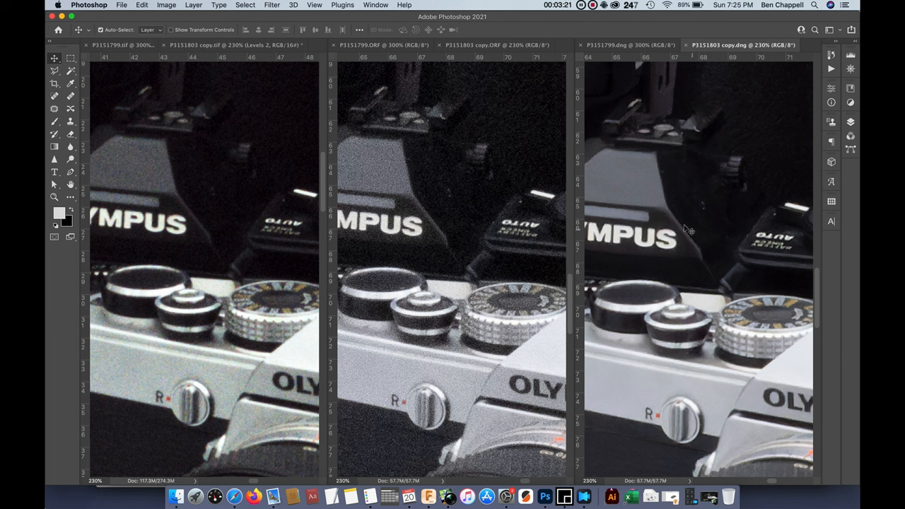
mouse_move(710, 277)
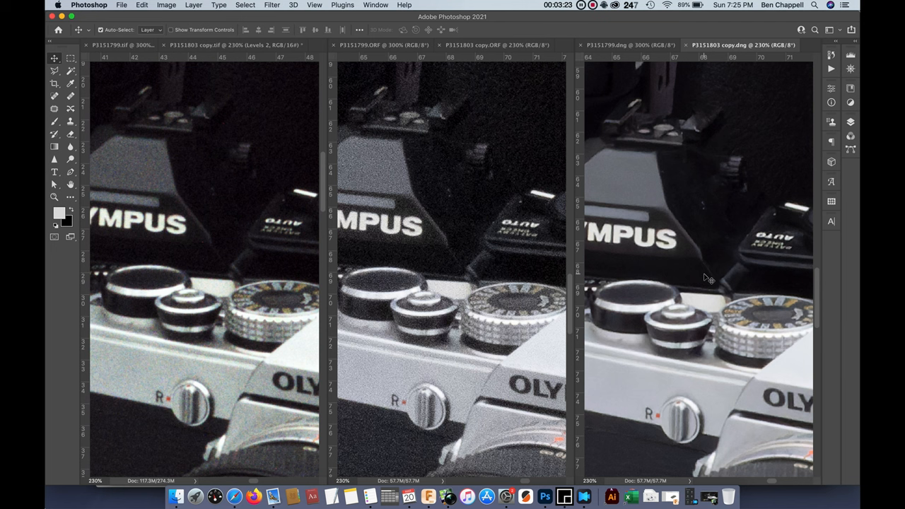
mouse_move(622, 193)
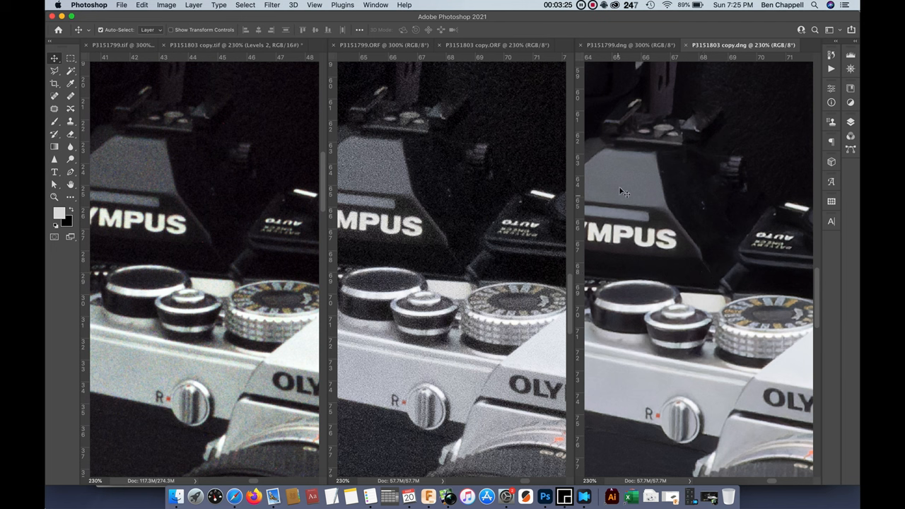
mouse_move(758, 282)
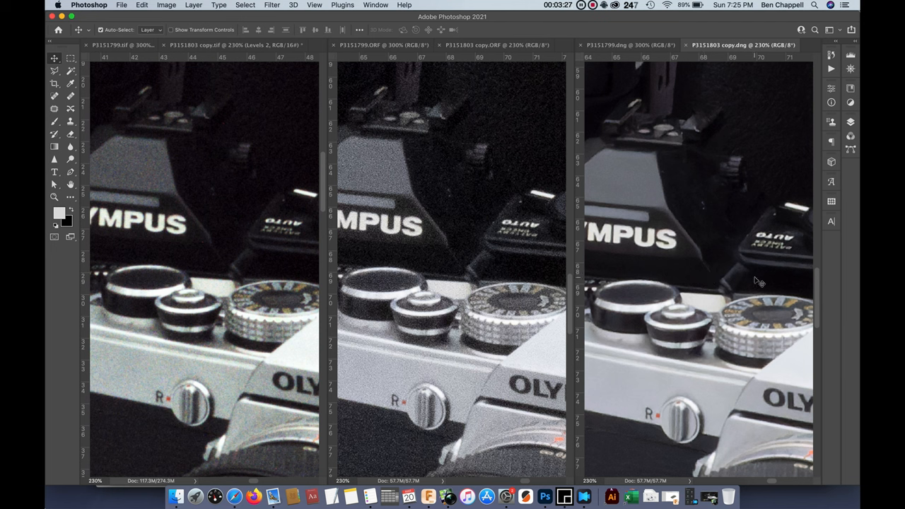
mouse_move(653, 170)
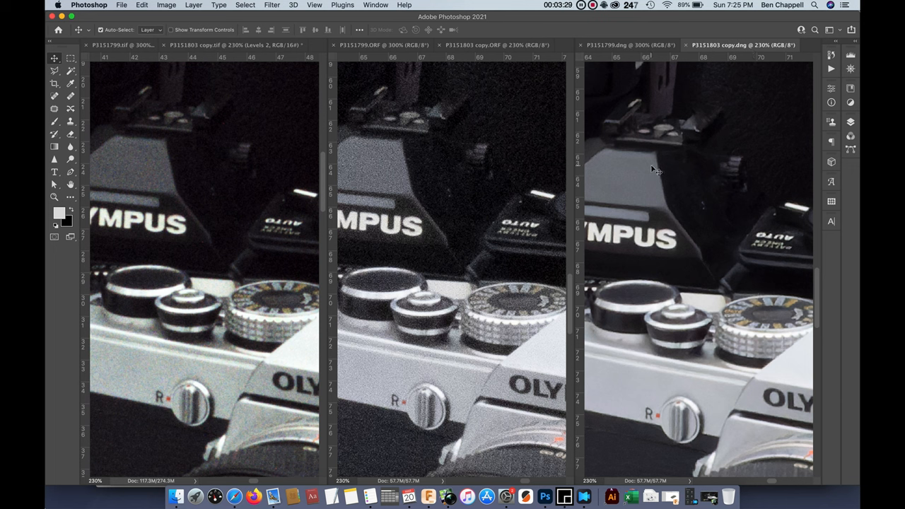
mouse_move(692, 252)
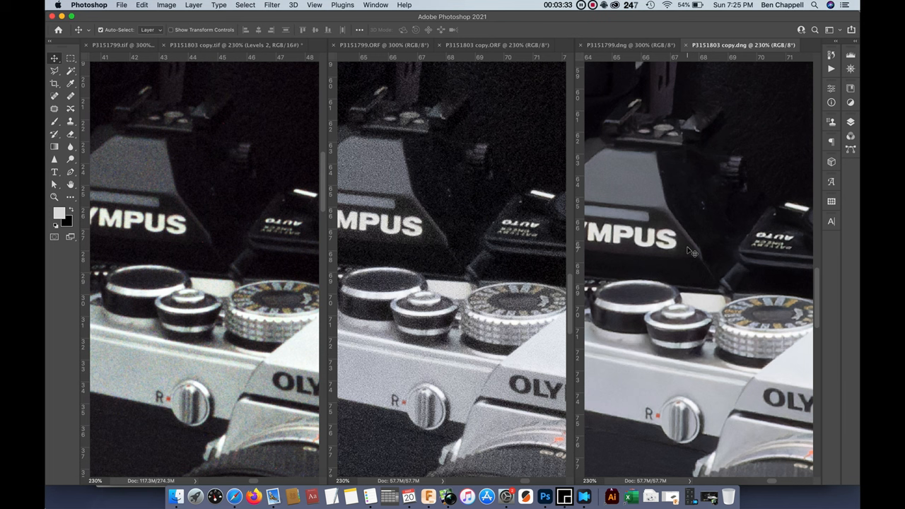
mouse_move(635, 215)
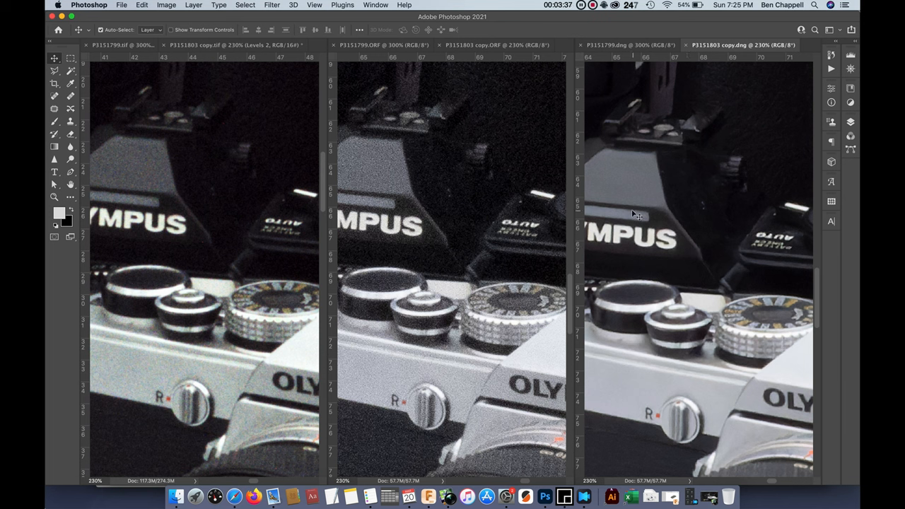
mouse_move(608, 212)
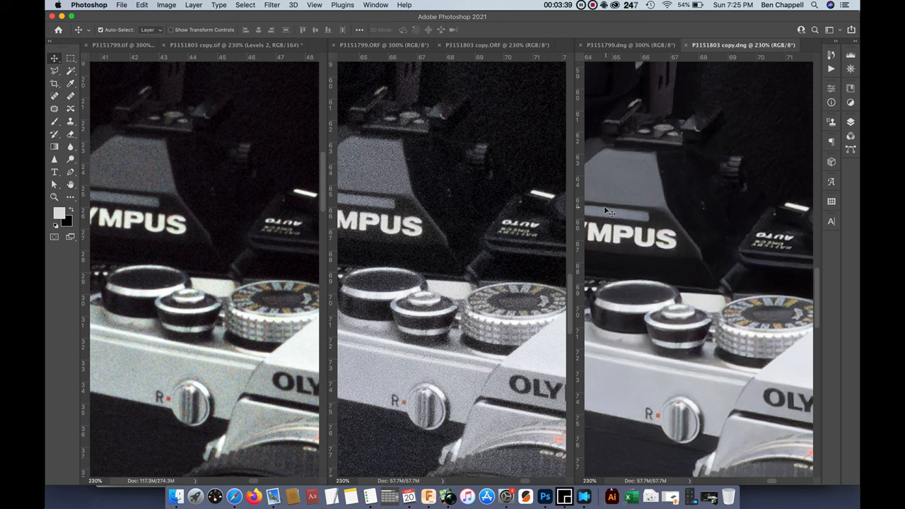
mouse_move(110, 198)
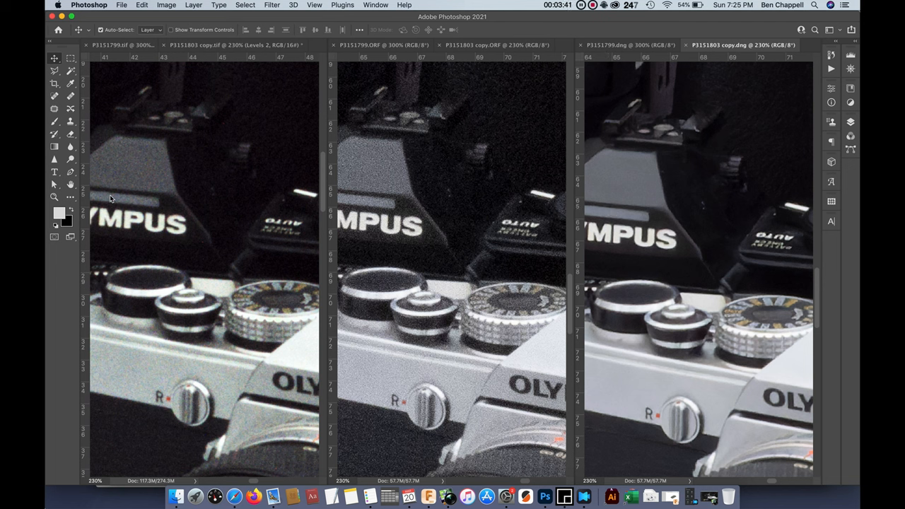
mouse_move(412, 227)
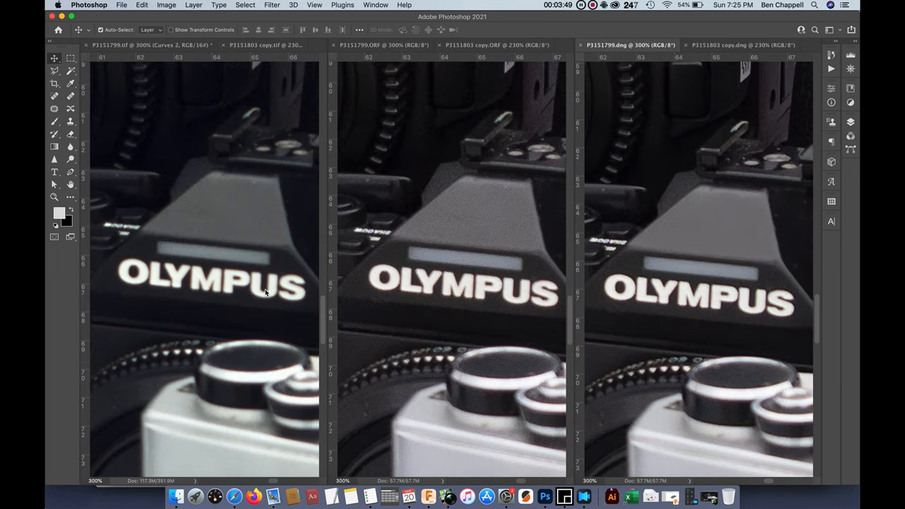
mouse_move(349, 218)
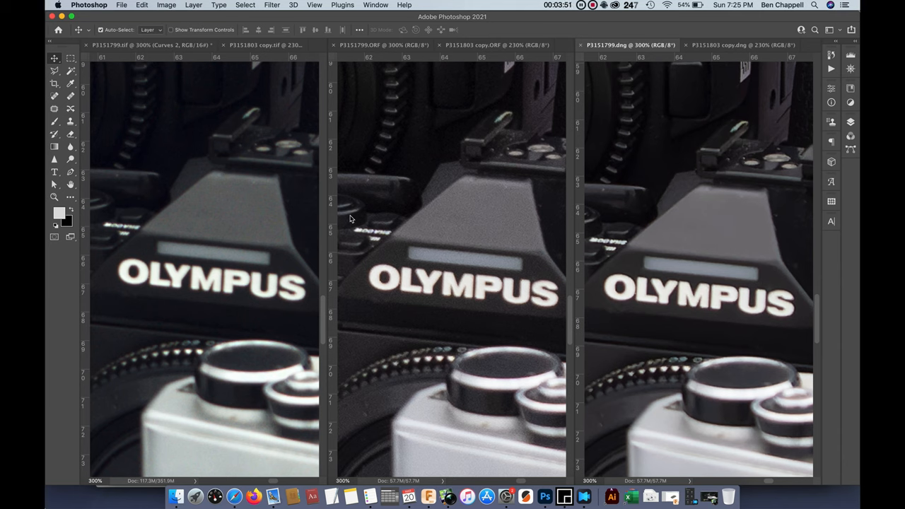
mouse_move(447, 173)
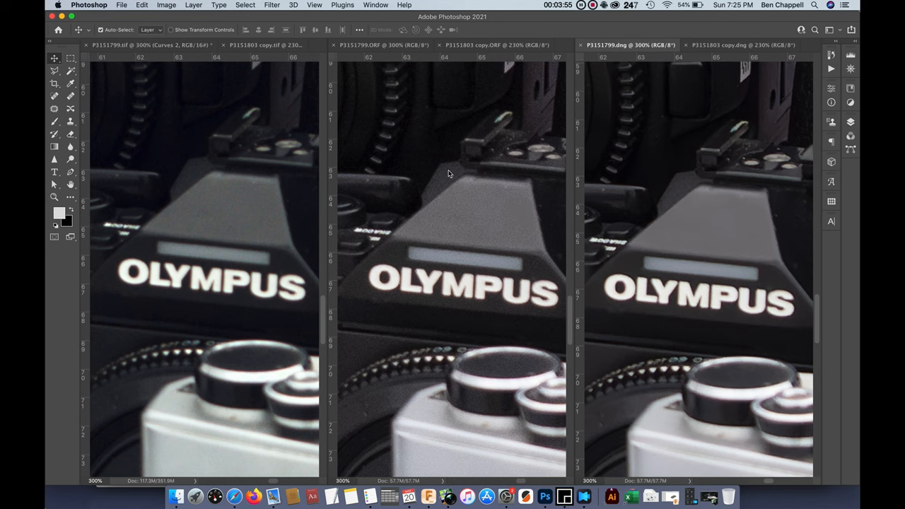
mouse_move(463, 224)
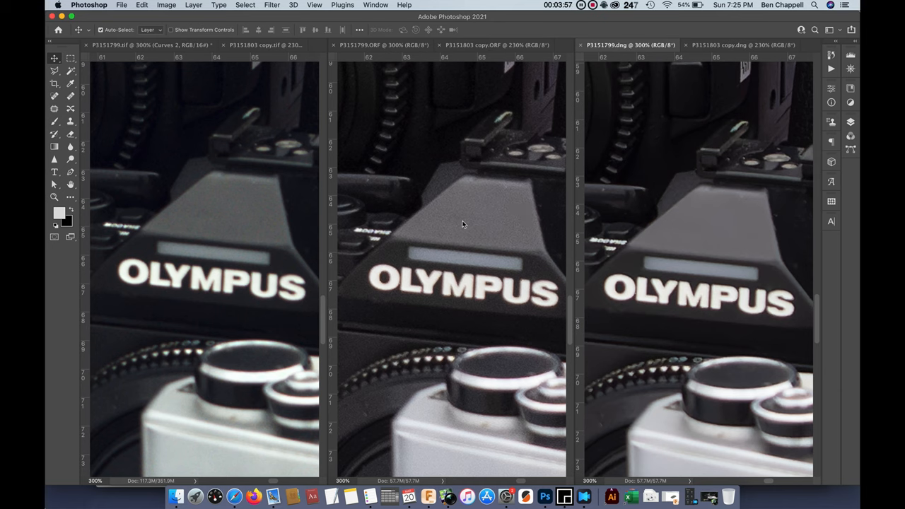
mouse_move(469, 236)
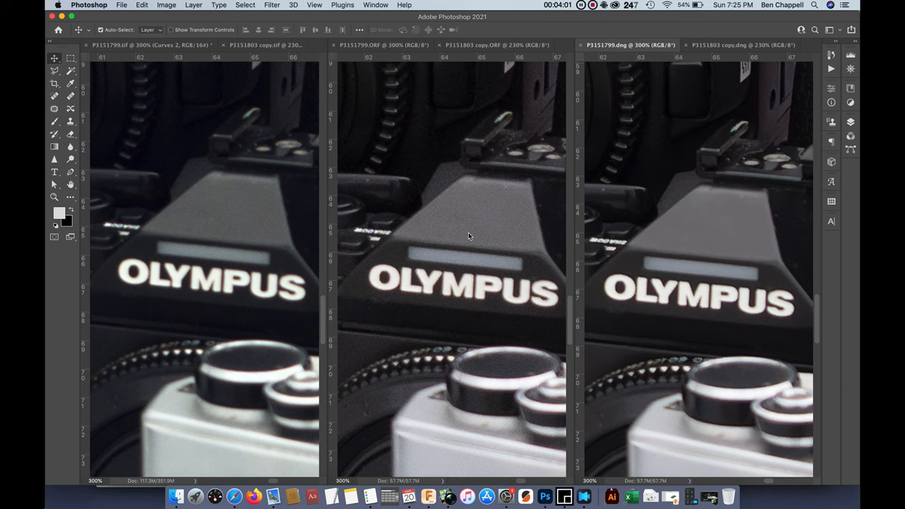
mouse_move(258, 212)
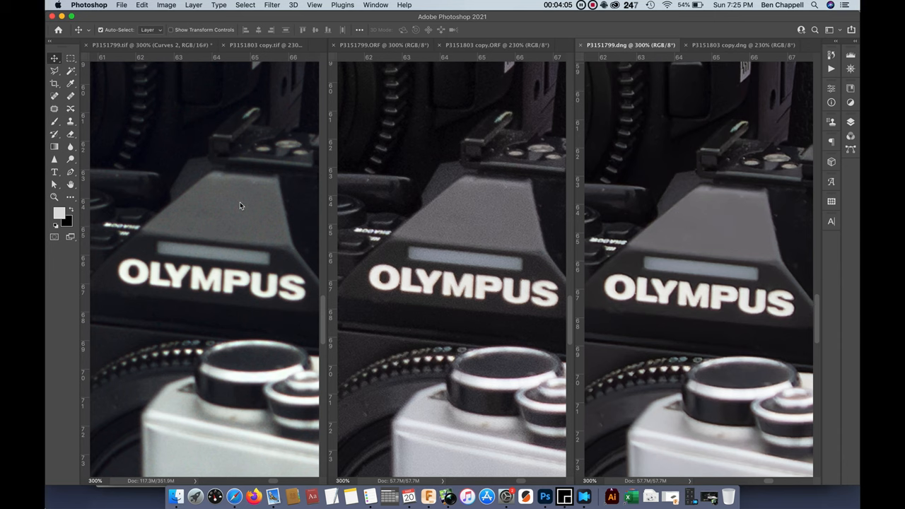
mouse_move(236, 333)
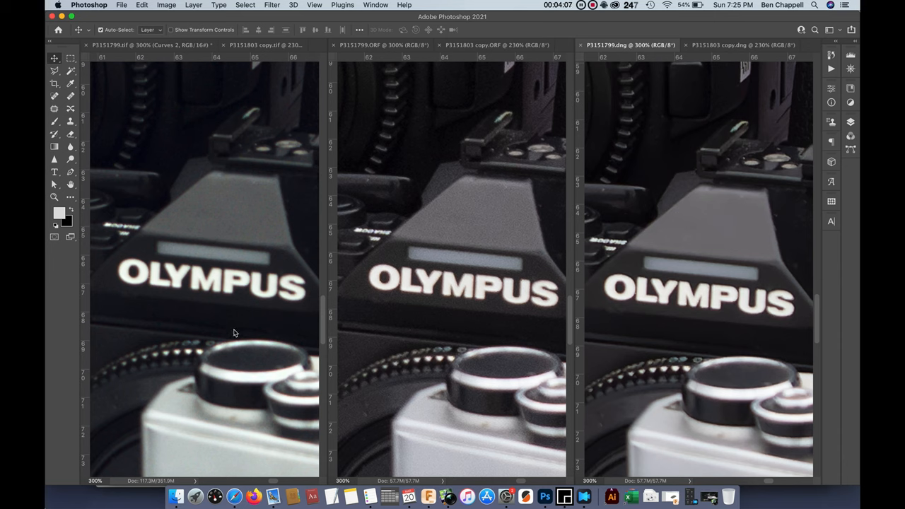
mouse_move(232, 377)
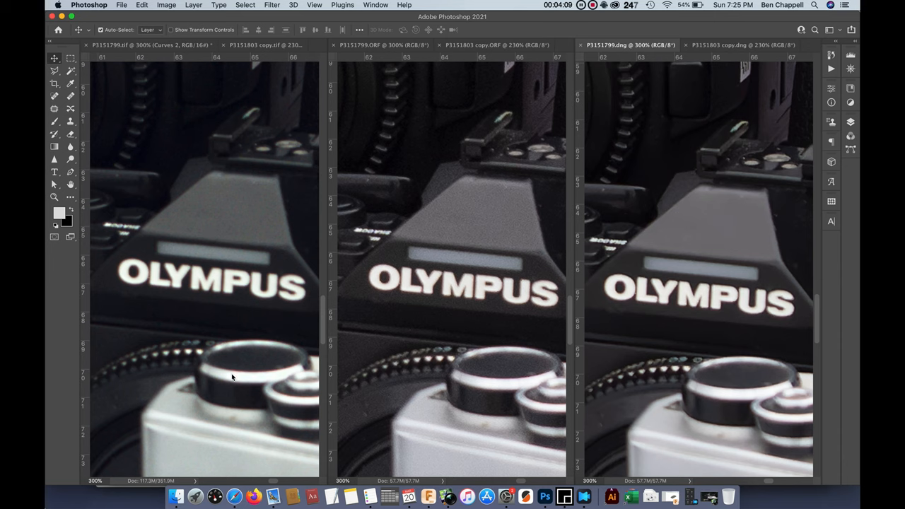
mouse_move(286, 358)
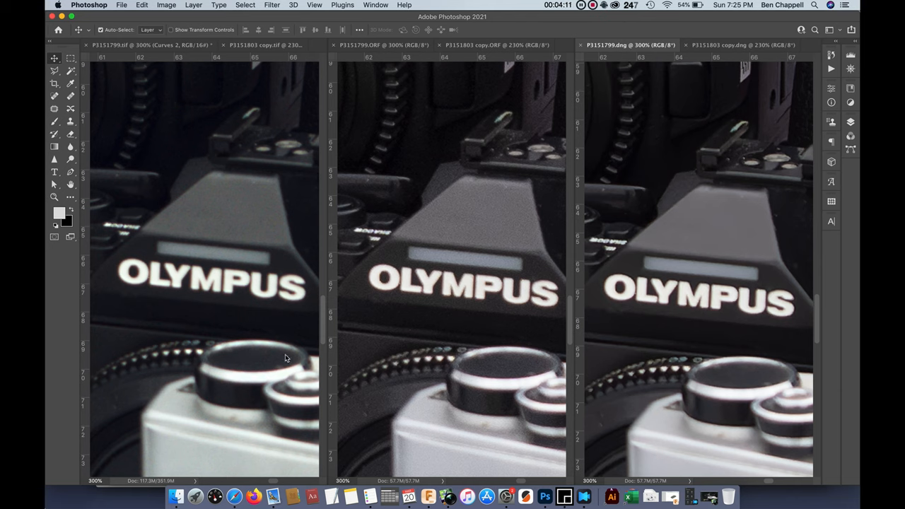
mouse_move(465, 374)
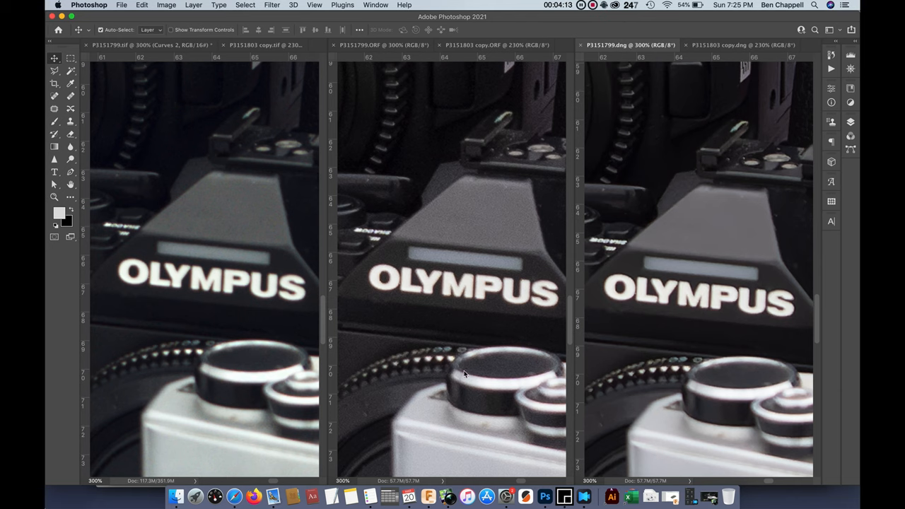
mouse_move(518, 392)
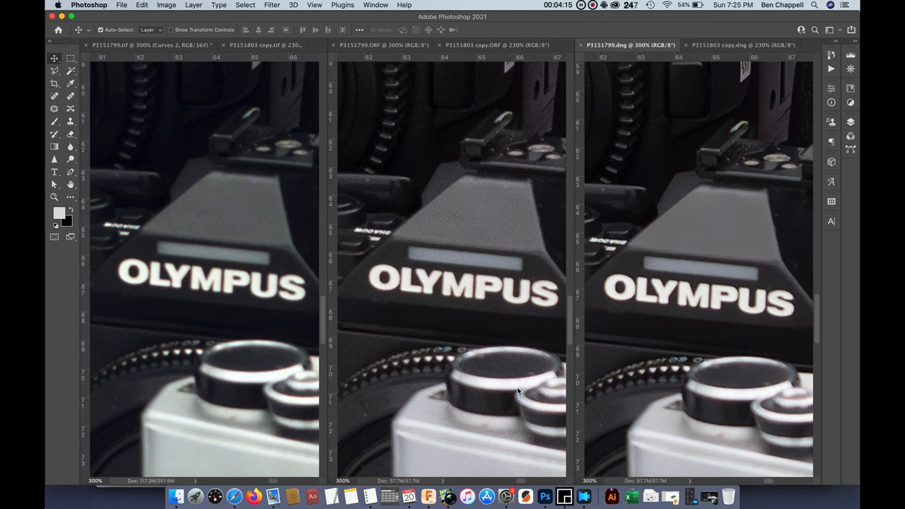
mouse_move(788, 210)
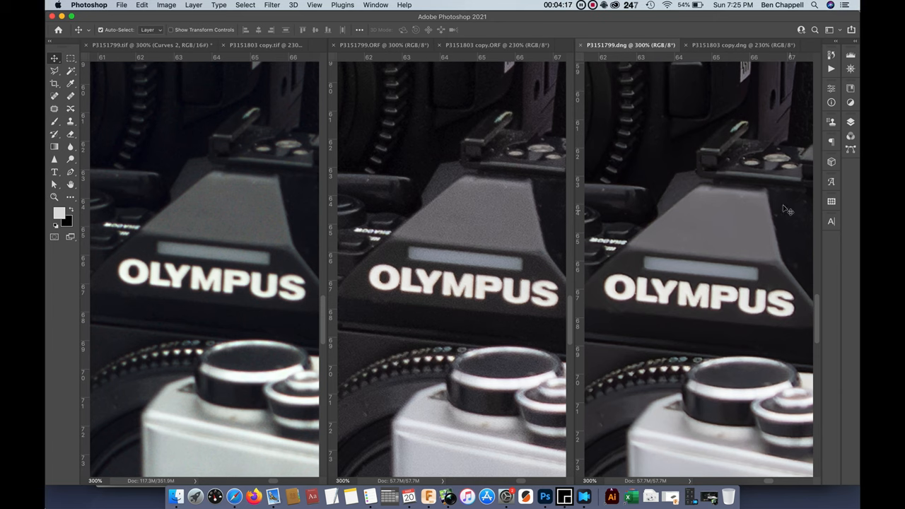
mouse_move(644, 261)
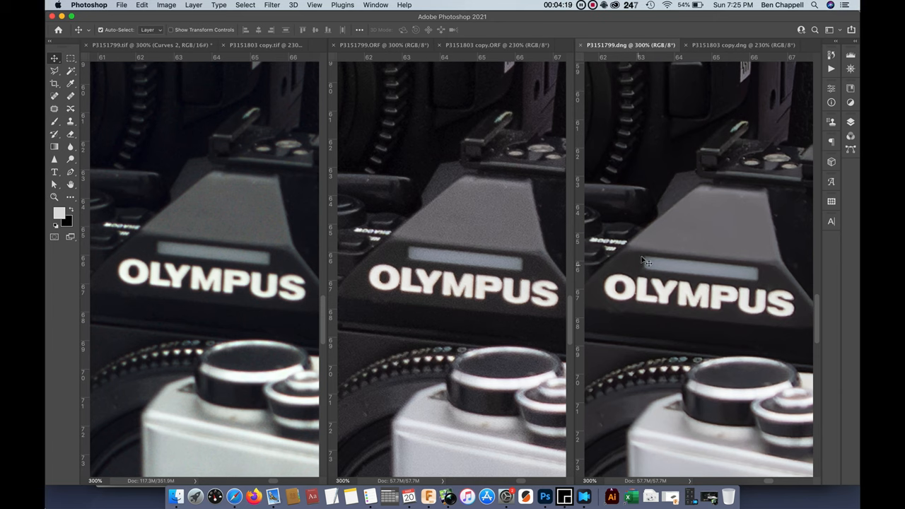
mouse_move(774, 175)
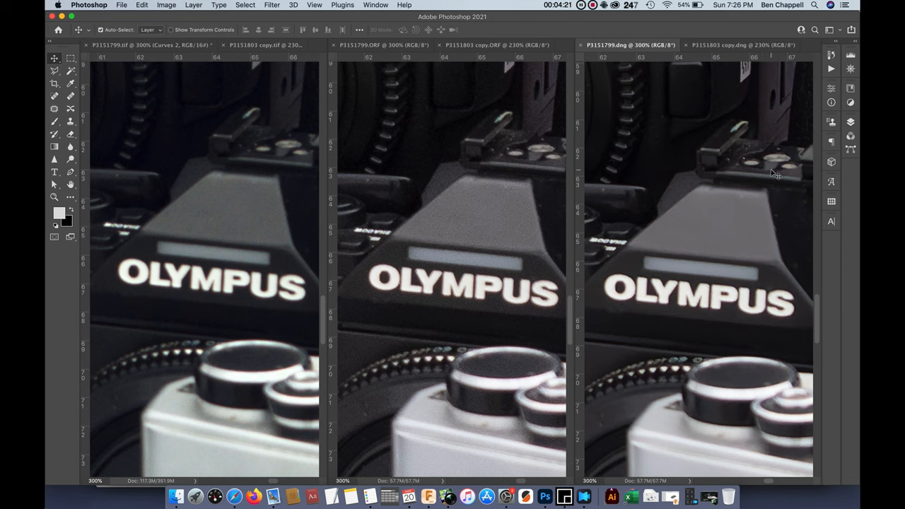
mouse_move(685, 281)
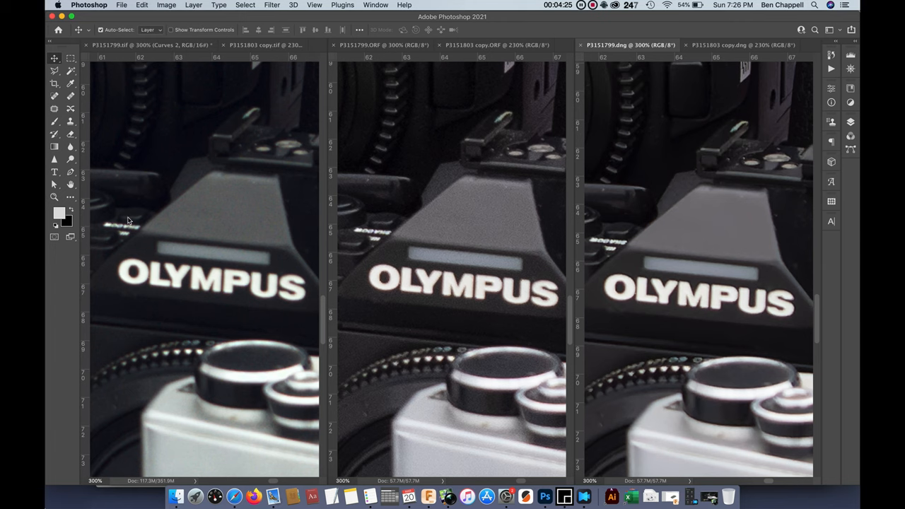
mouse_move(233, 199)
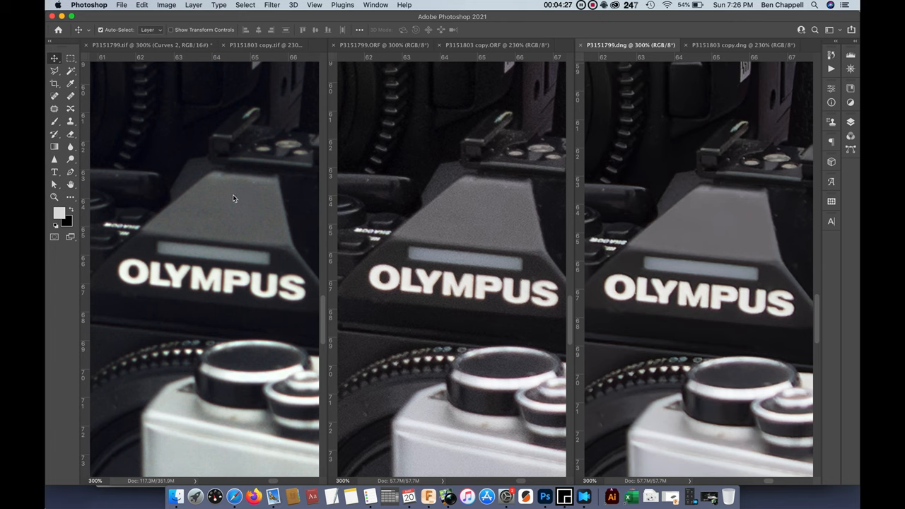
mouse_move(765, 178)
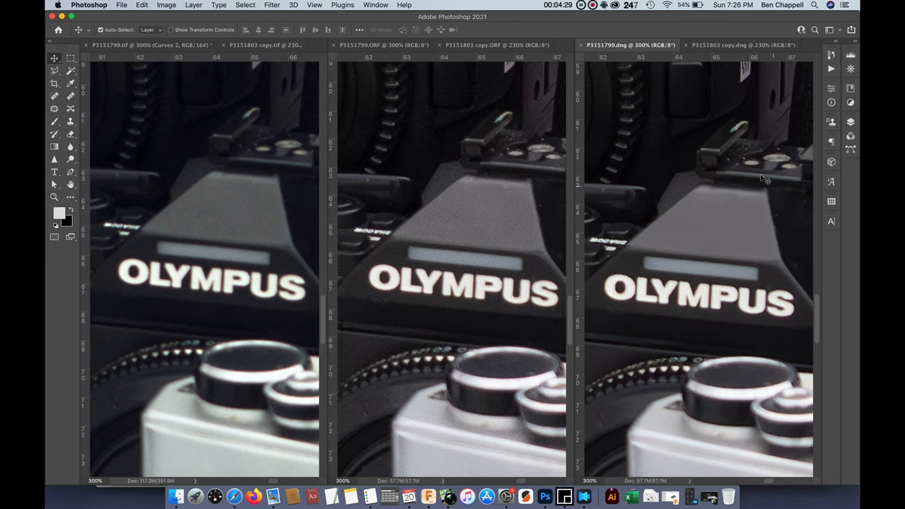
mouse_move(714, 245)
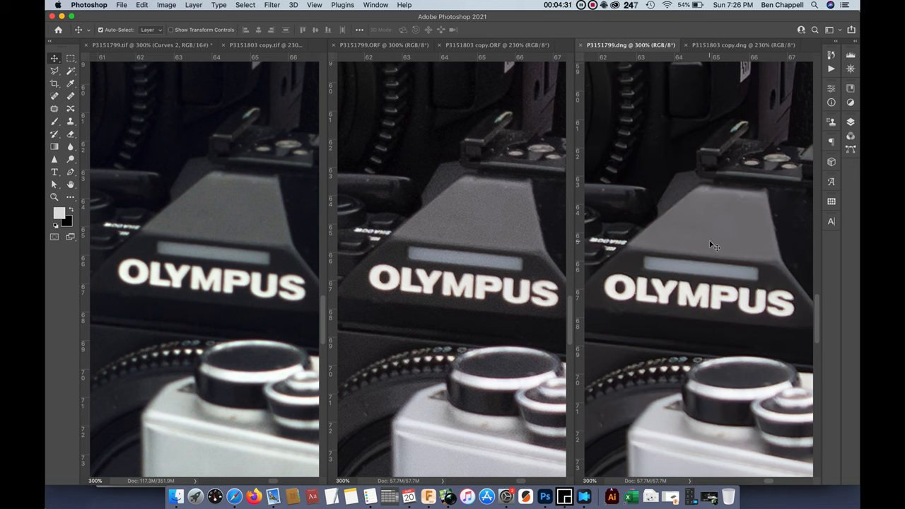
mouse_move(387, 336)
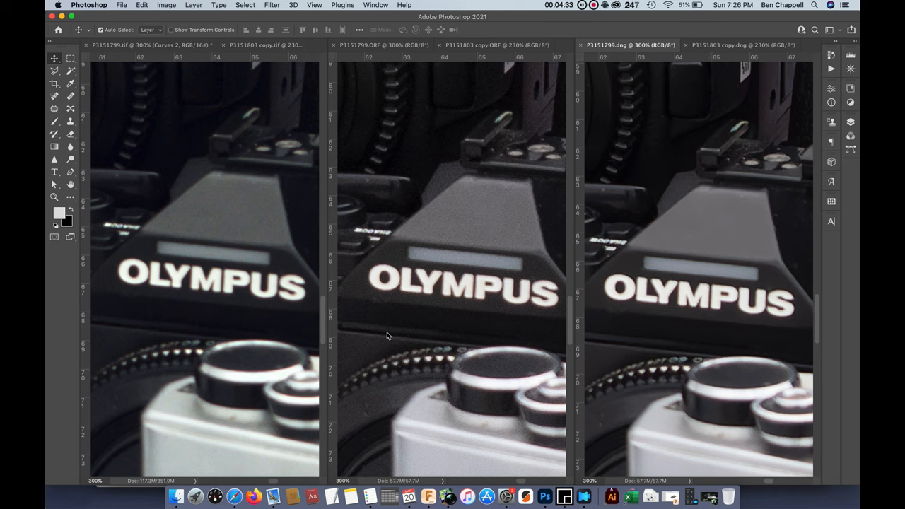
mouse_move(502, 212)
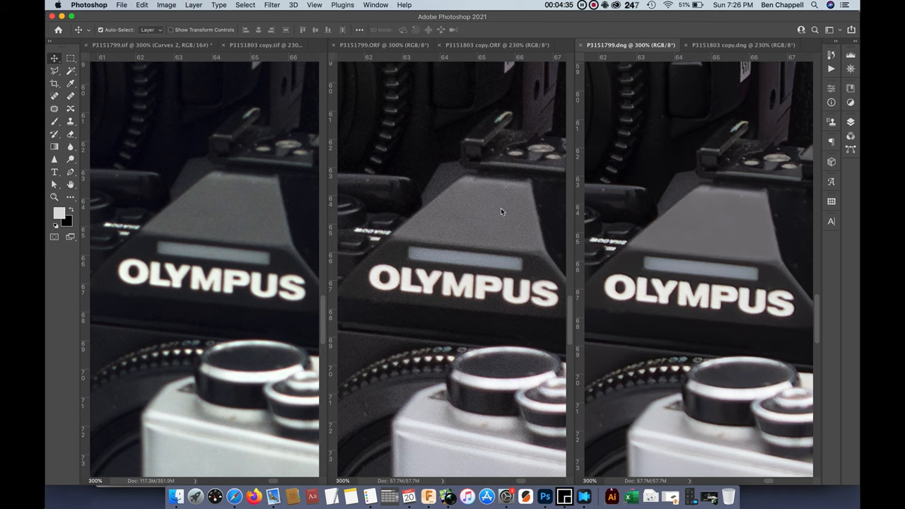
mouse_move(241, 243)
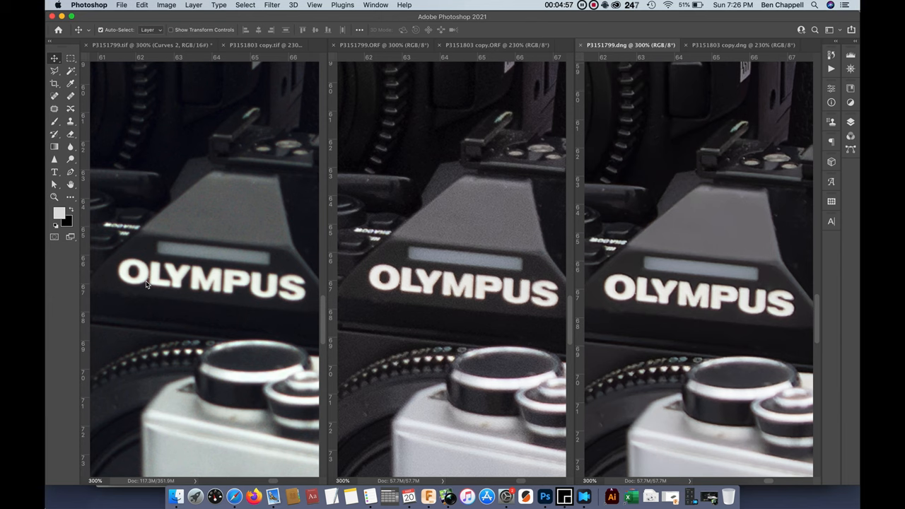
mouse_move(690, 210)
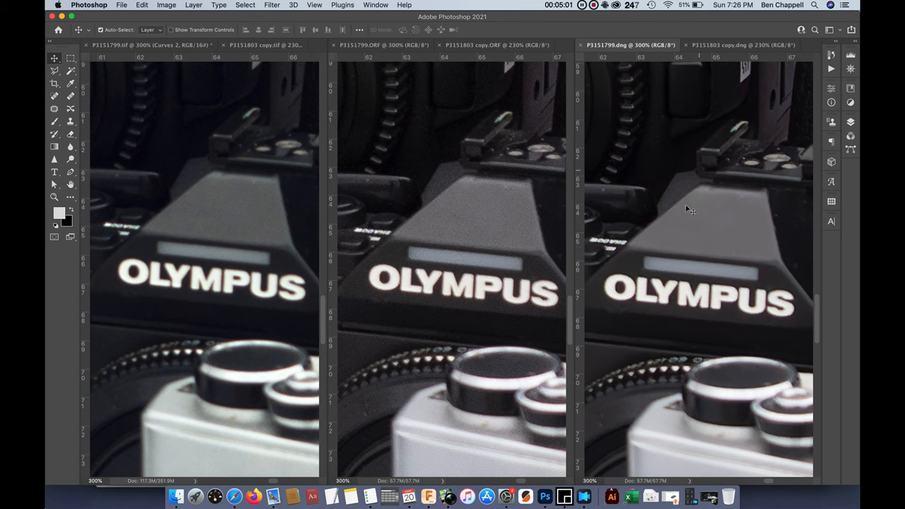
mouse_move(781, 238)
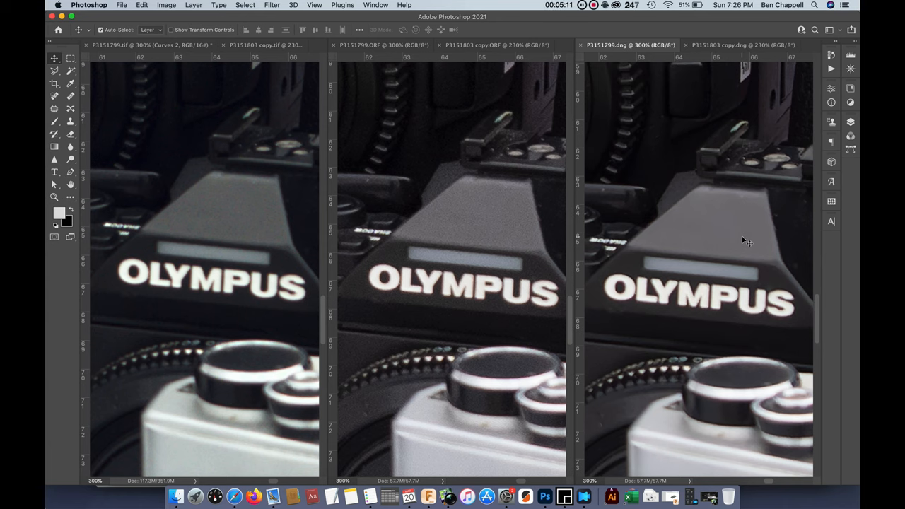
Activate the P3151799.ORF document in the middle tiled window
left_click(384, 45)
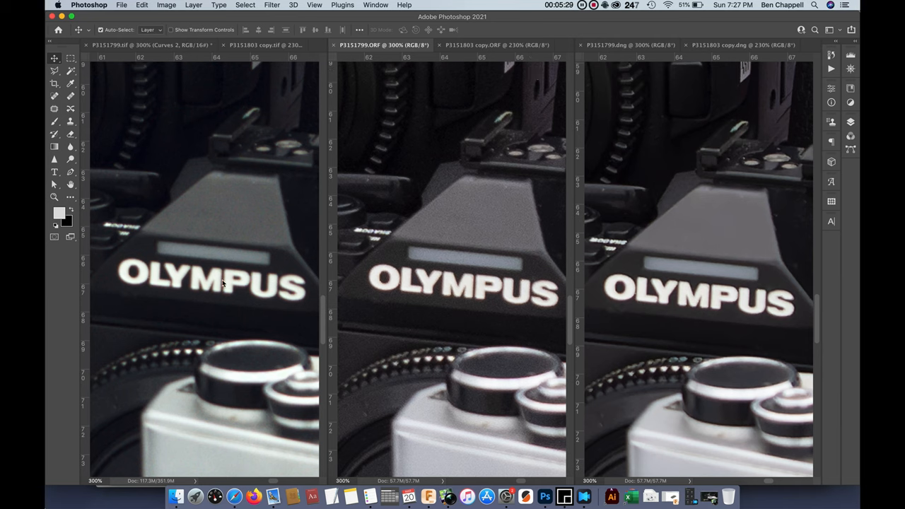
mouse_move(288, 169)
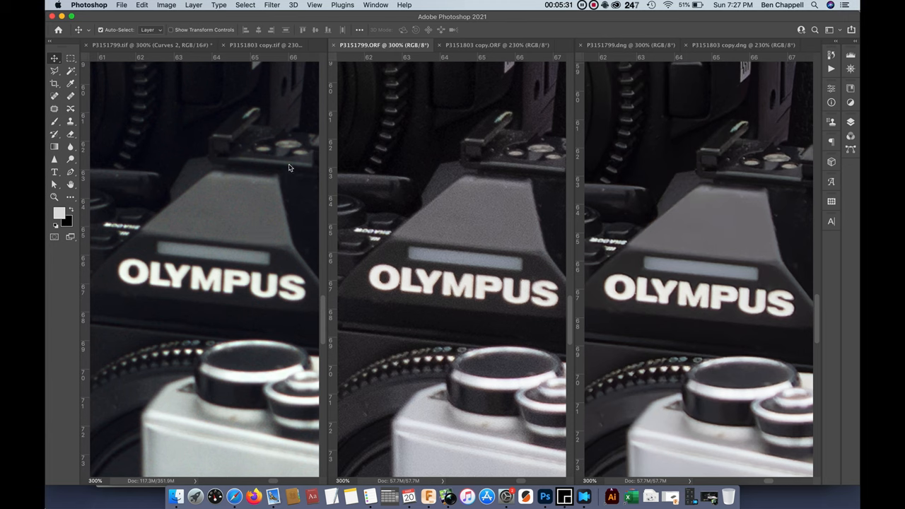
mouse_move(220, 191)
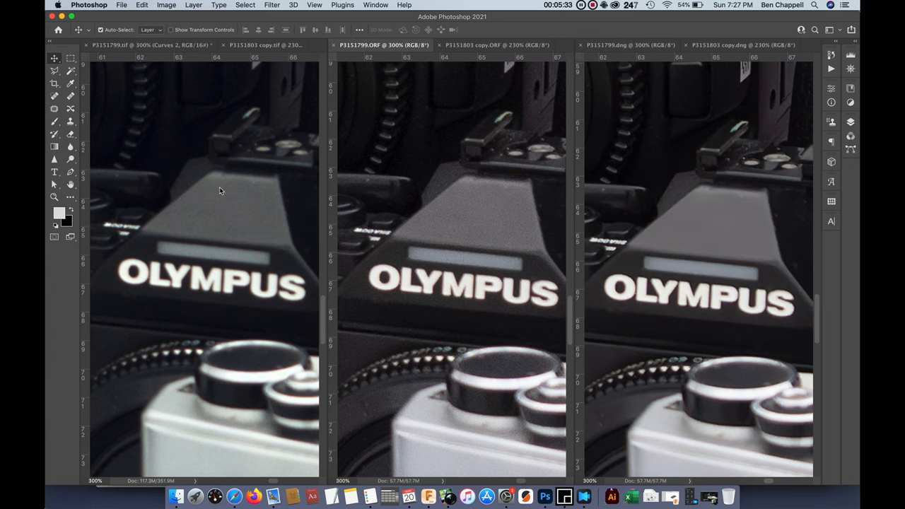
mouse_move(143, 305)
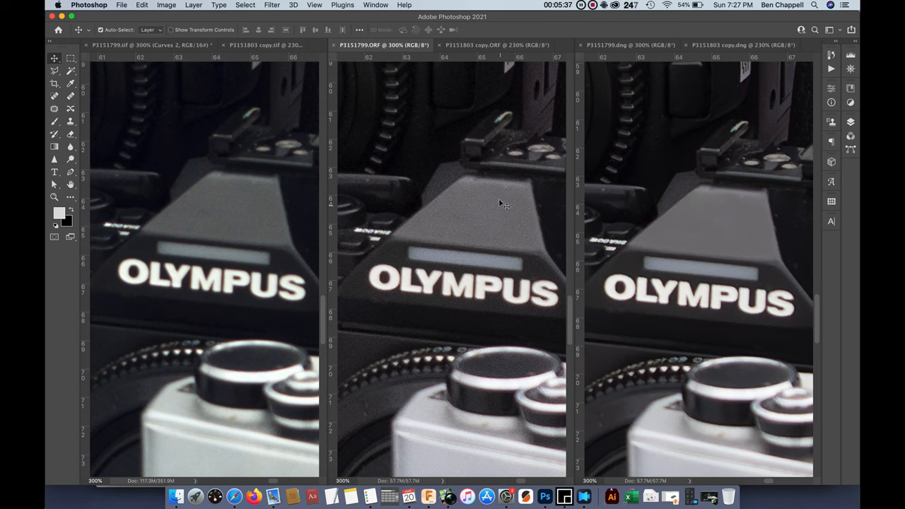
mouse_move(488, 235)
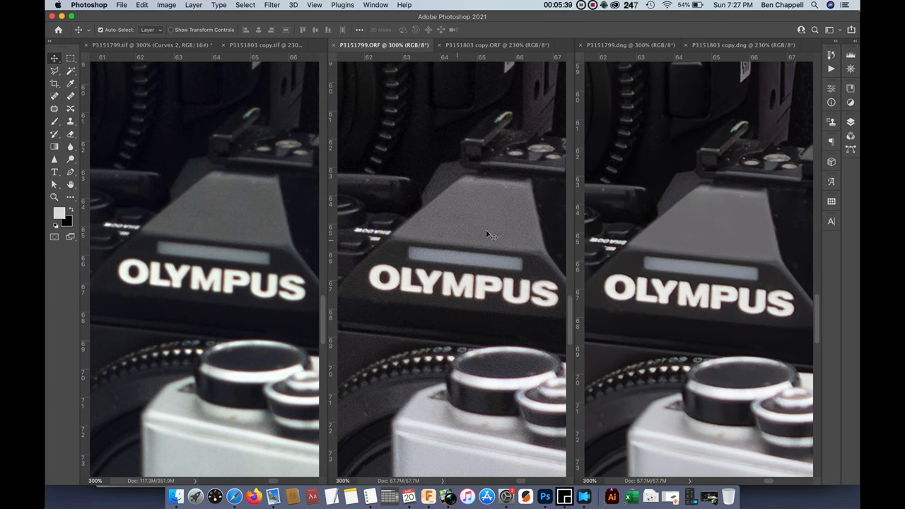
mouse_move(445, 90)
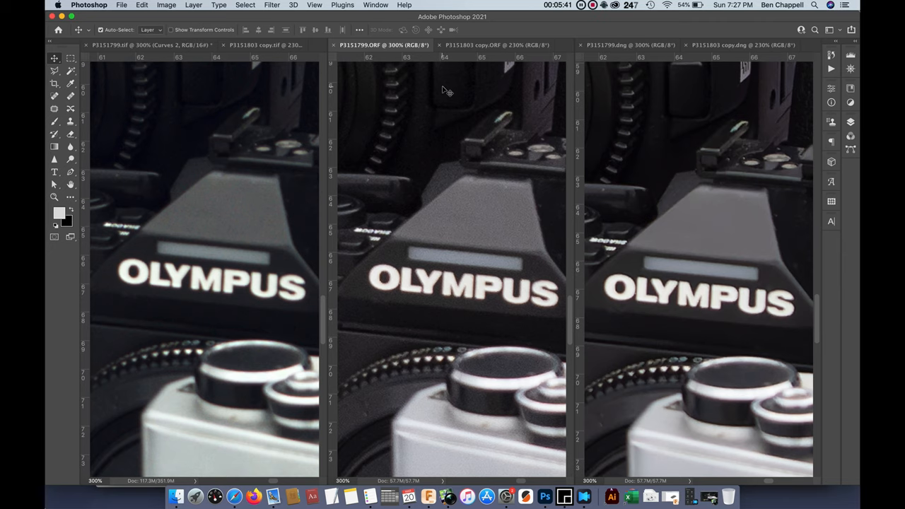